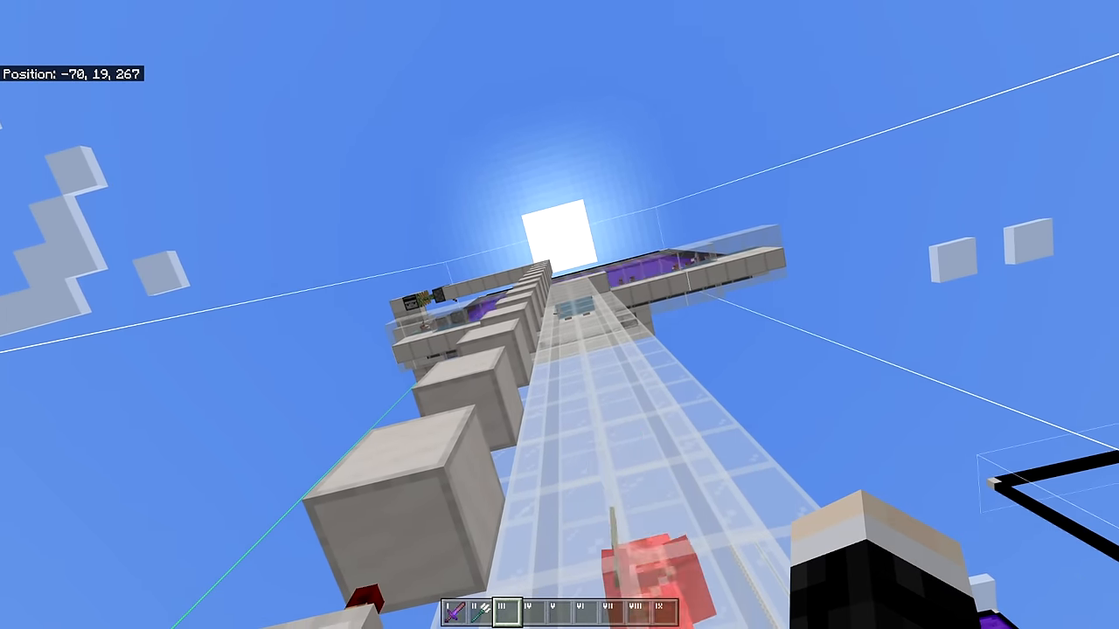
mouse_move(560, 314)
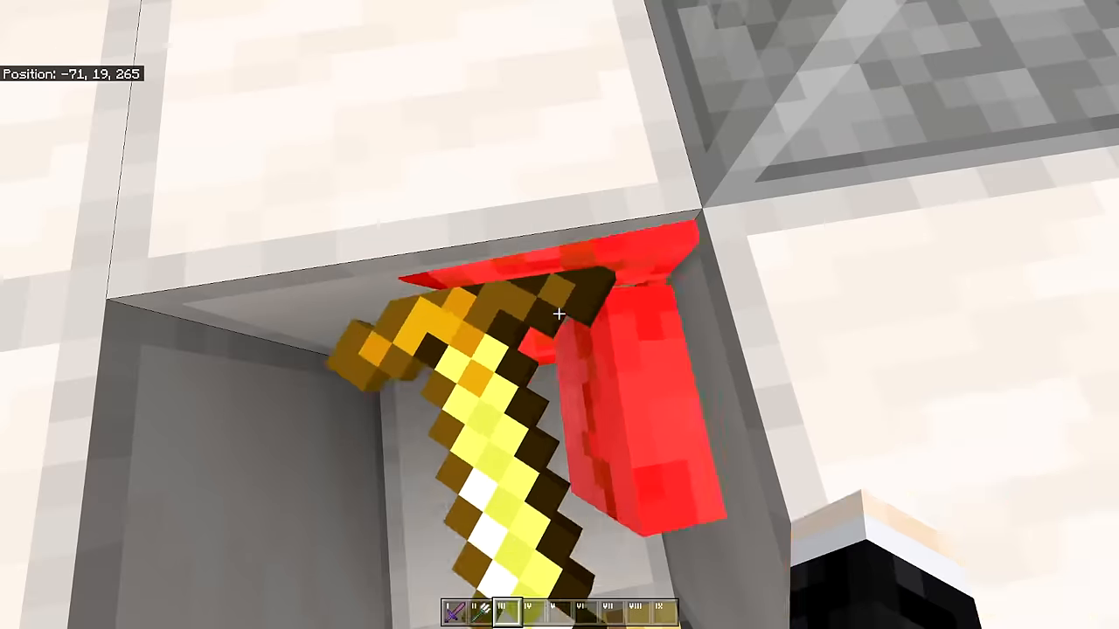
- View the materials chest contents, including the Looting III wooden sword and oak buttons
key(e)
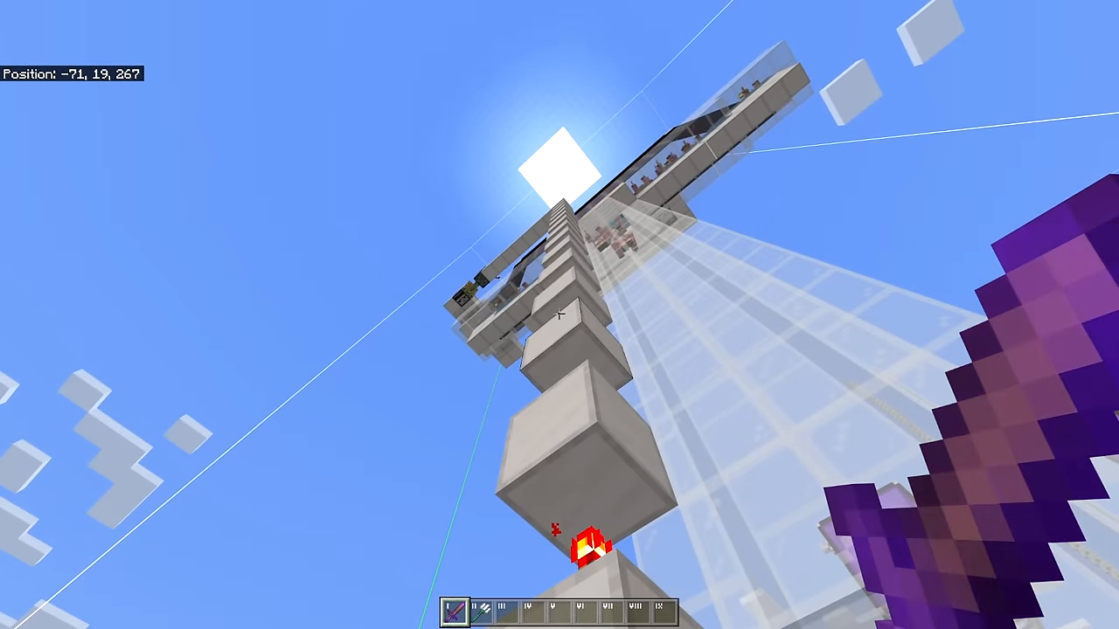
mouse_move(559, 315)
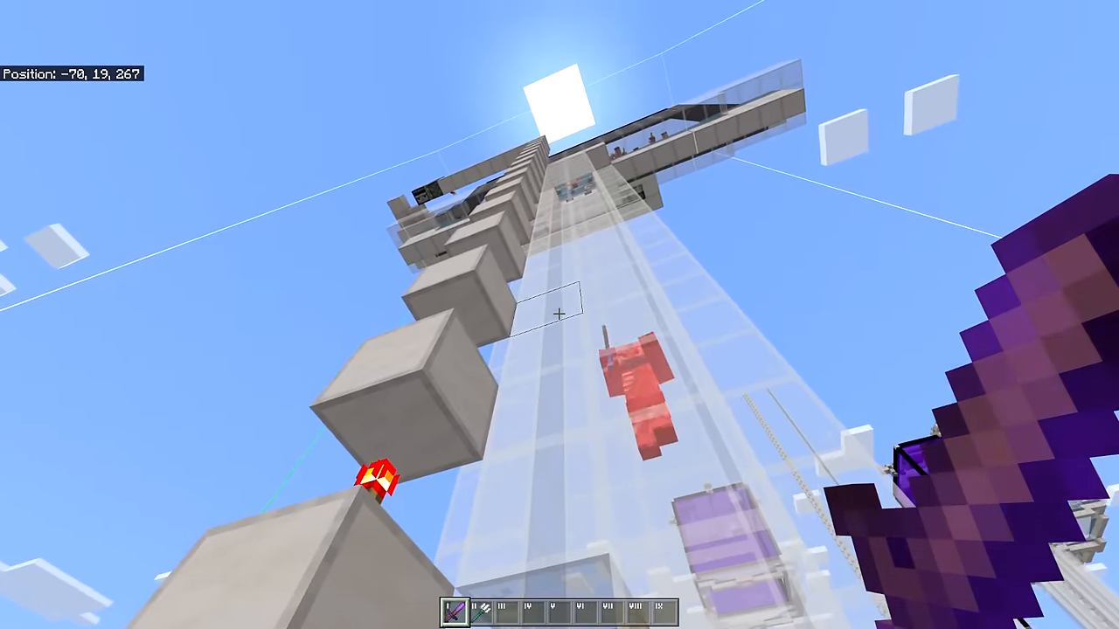
mouse_move(560, 314)
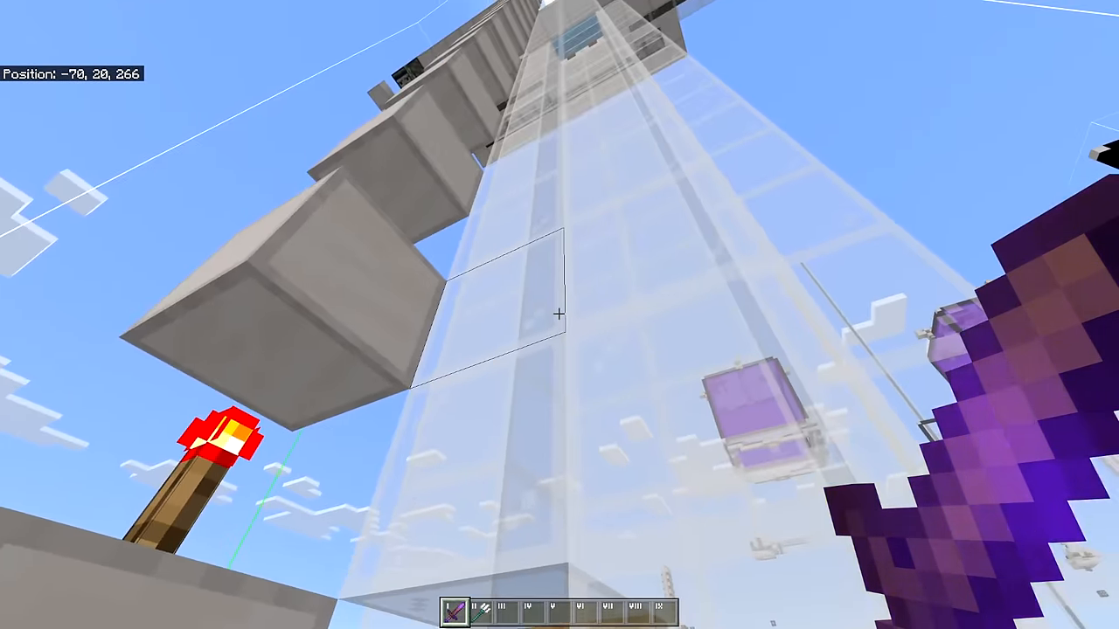
mouse_move(560, 314)
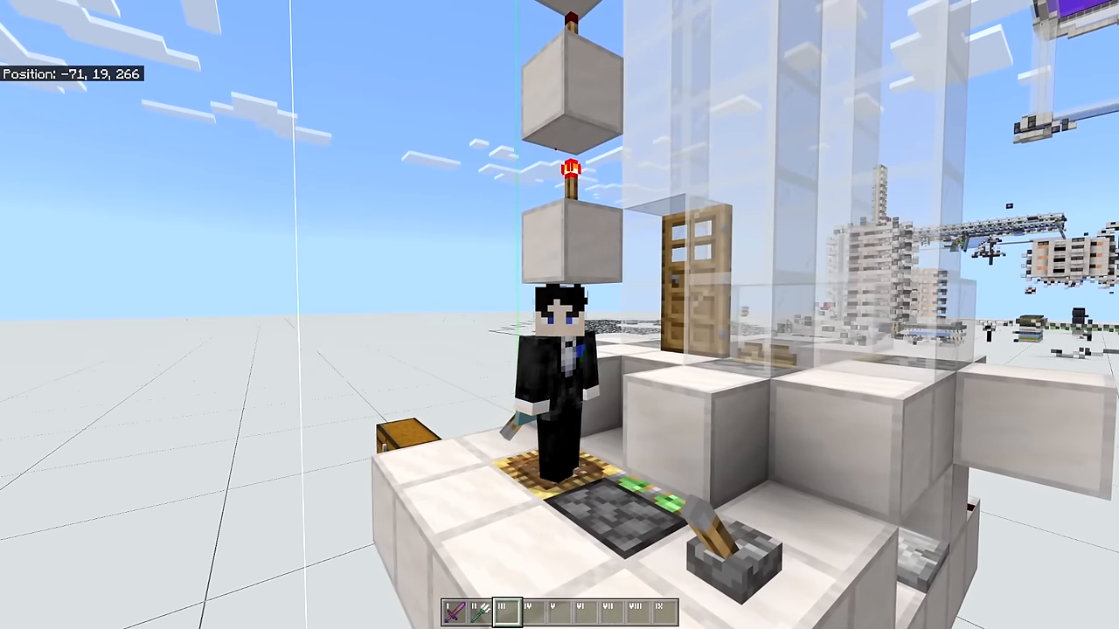
key(w)
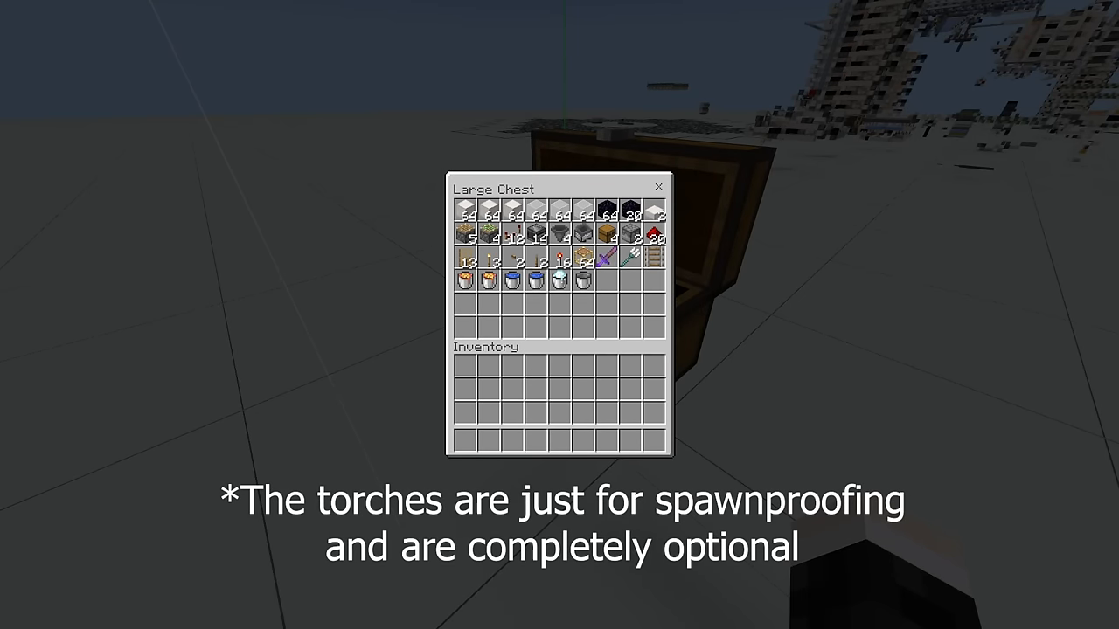
mouse_move(559, 210)
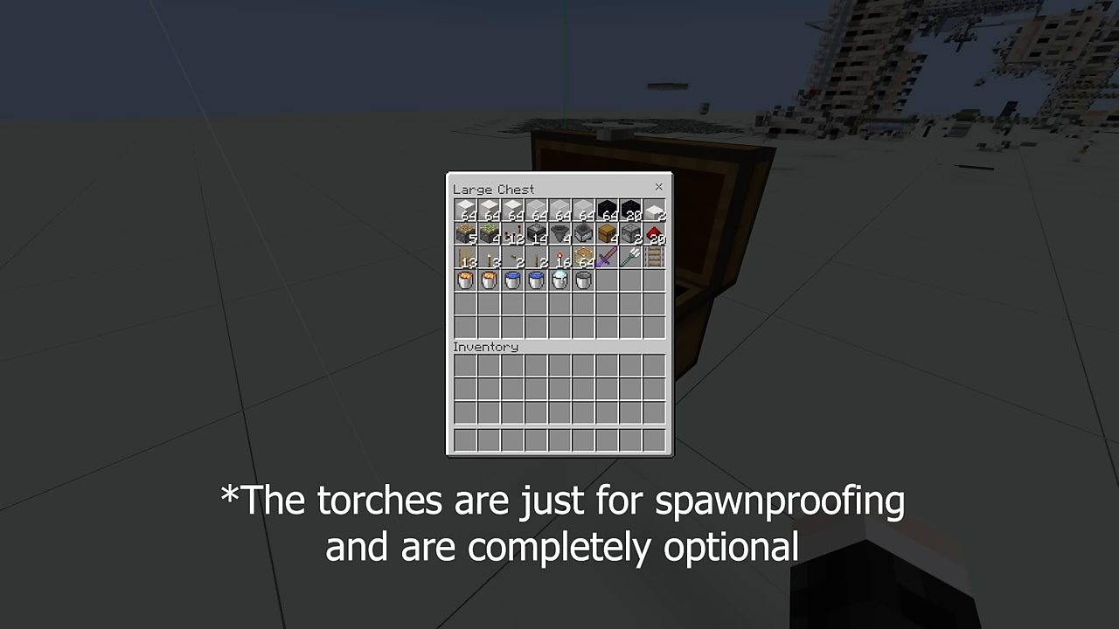
mouse_move(609, 209)
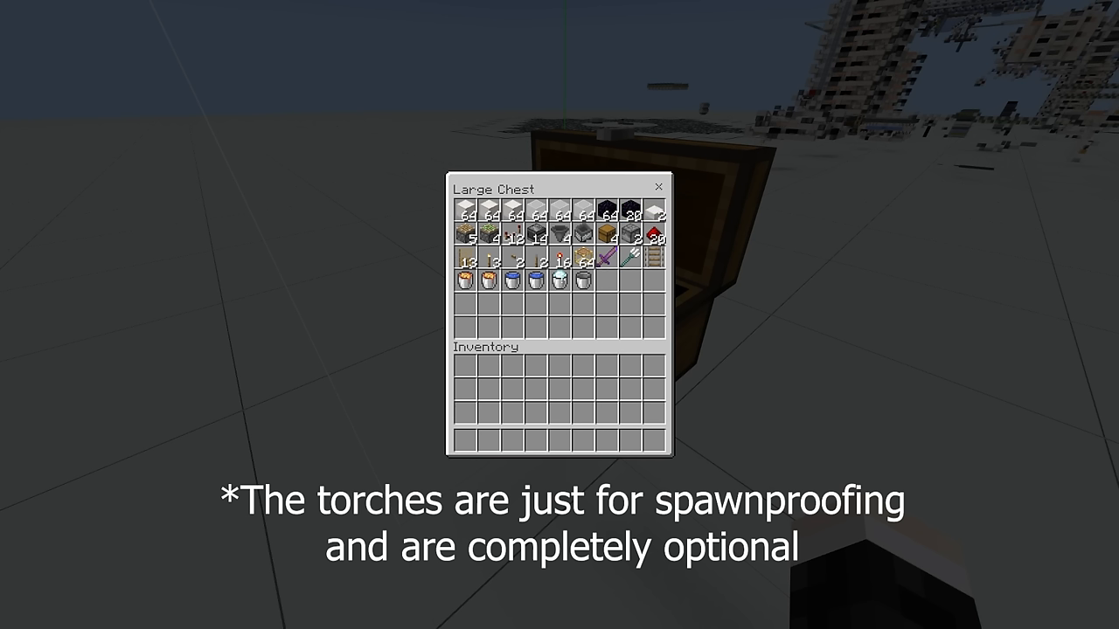
mouse_move(605, 258)
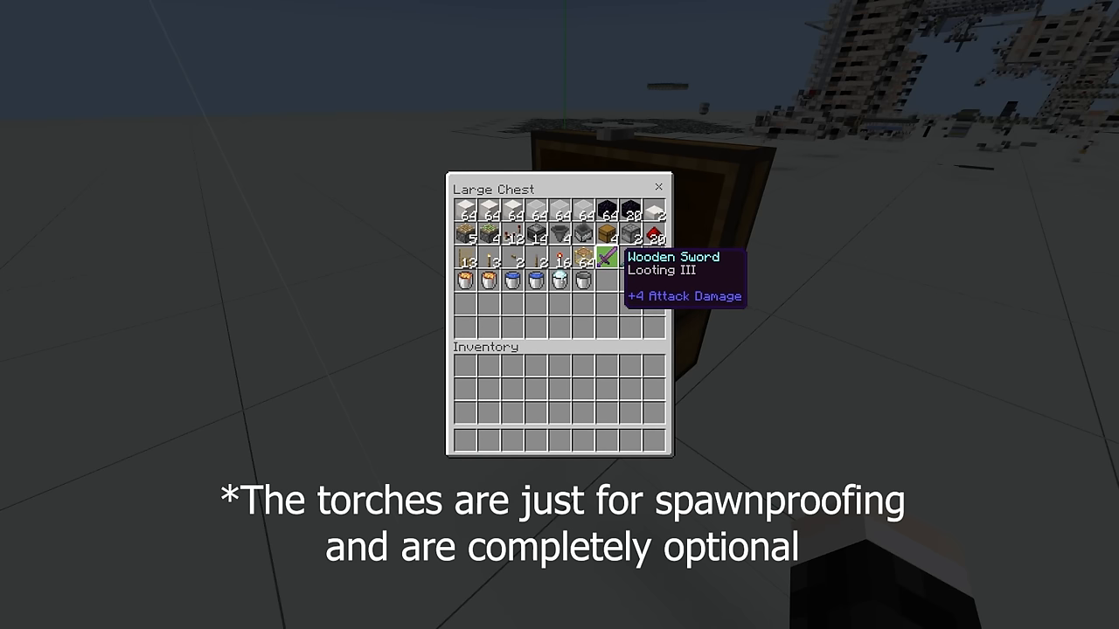
mouse_move(515, 257)
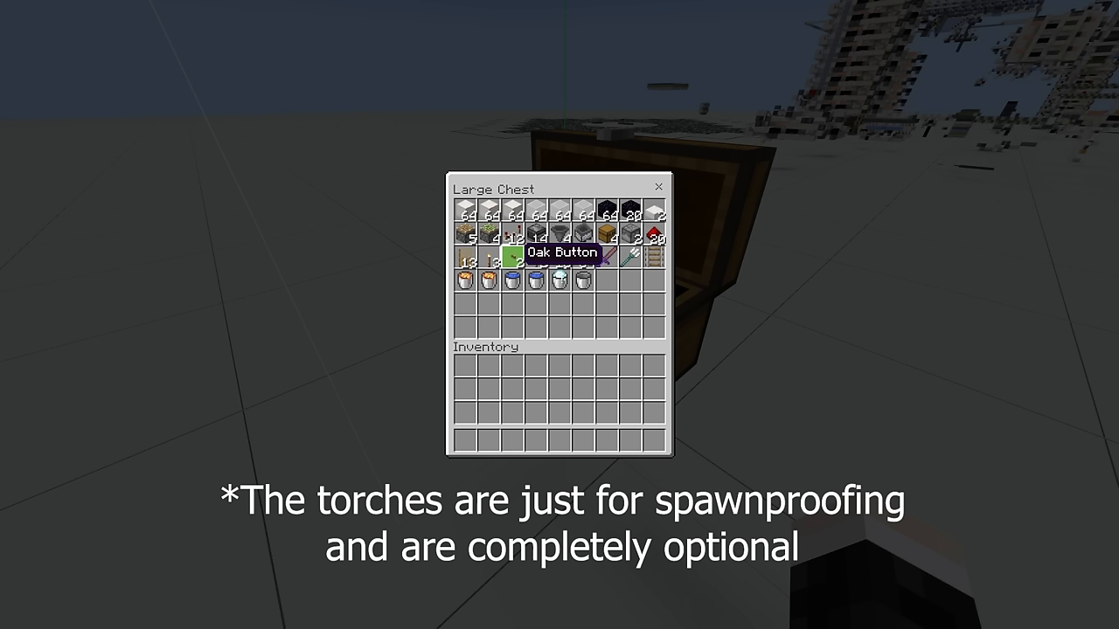
mouse_move(510, 259)
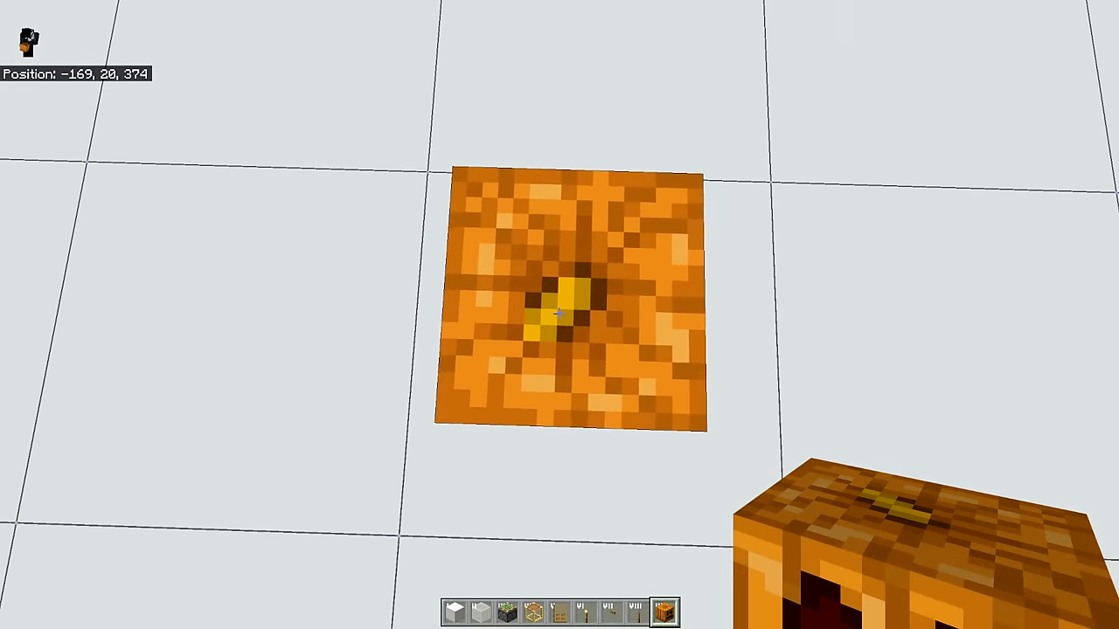
- Place the first orange block of the farm base on the flat ground
click(559, 313)
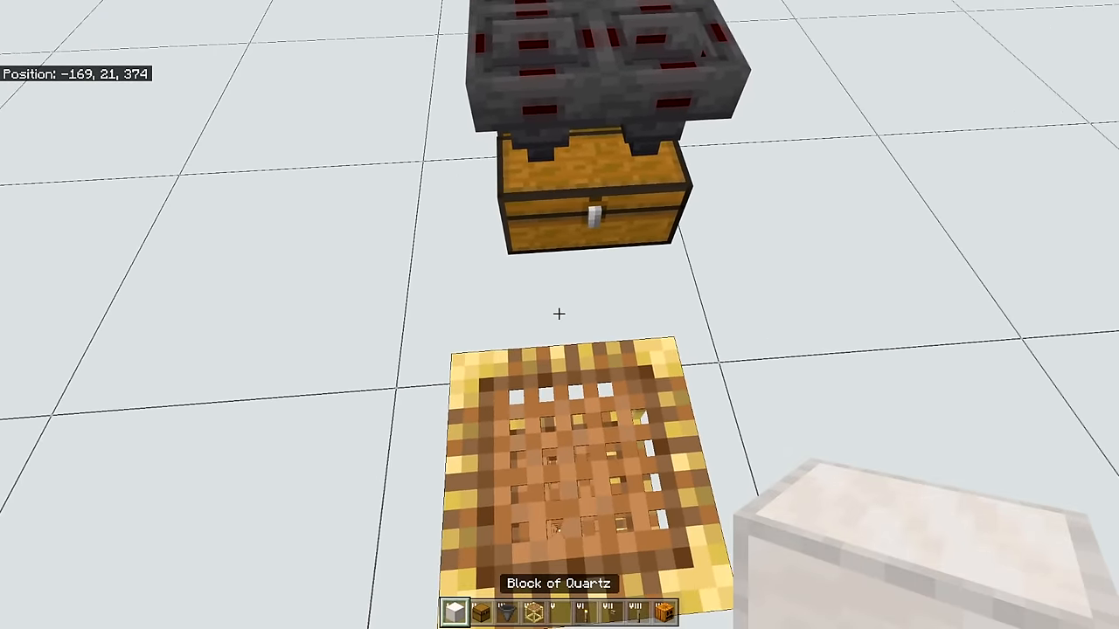
mouse_move(559, 314)
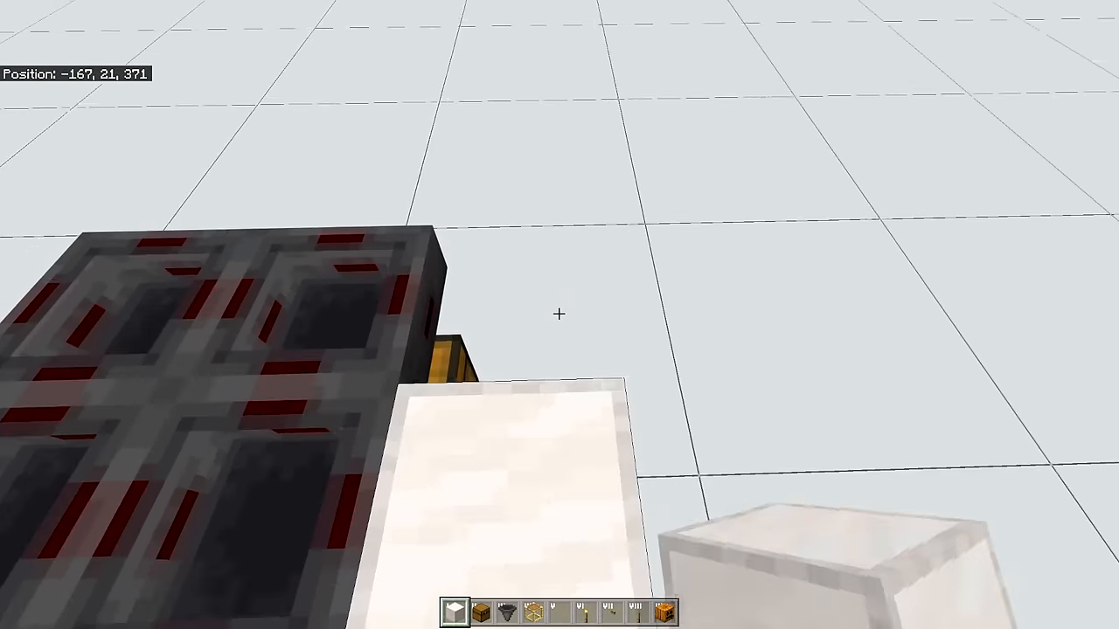
mouse_move(559, 315)
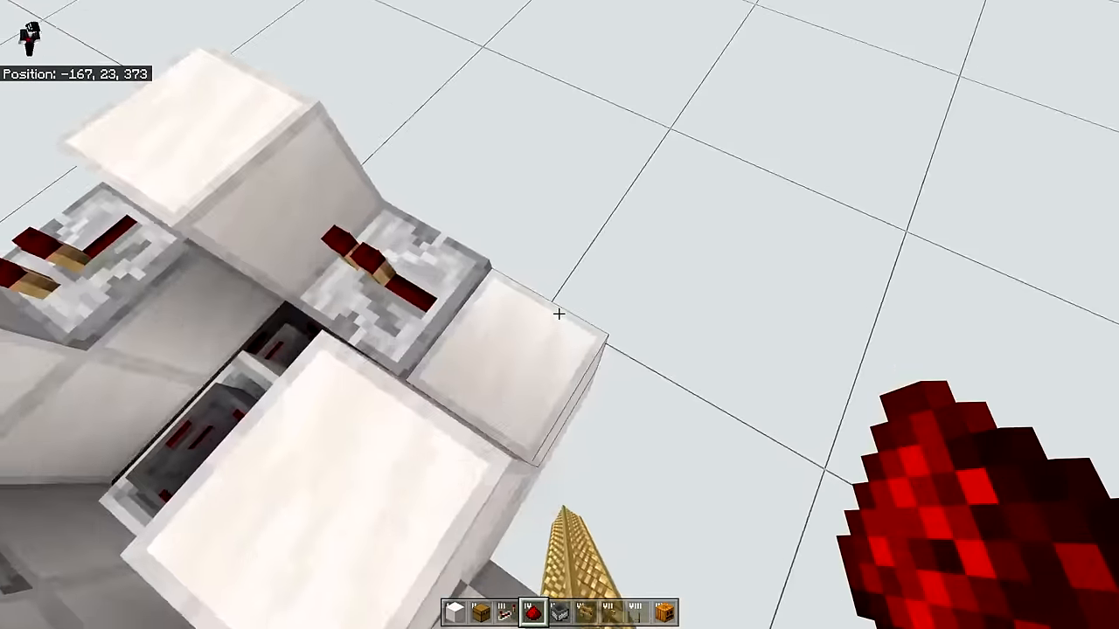
mouse_move(560, 314)
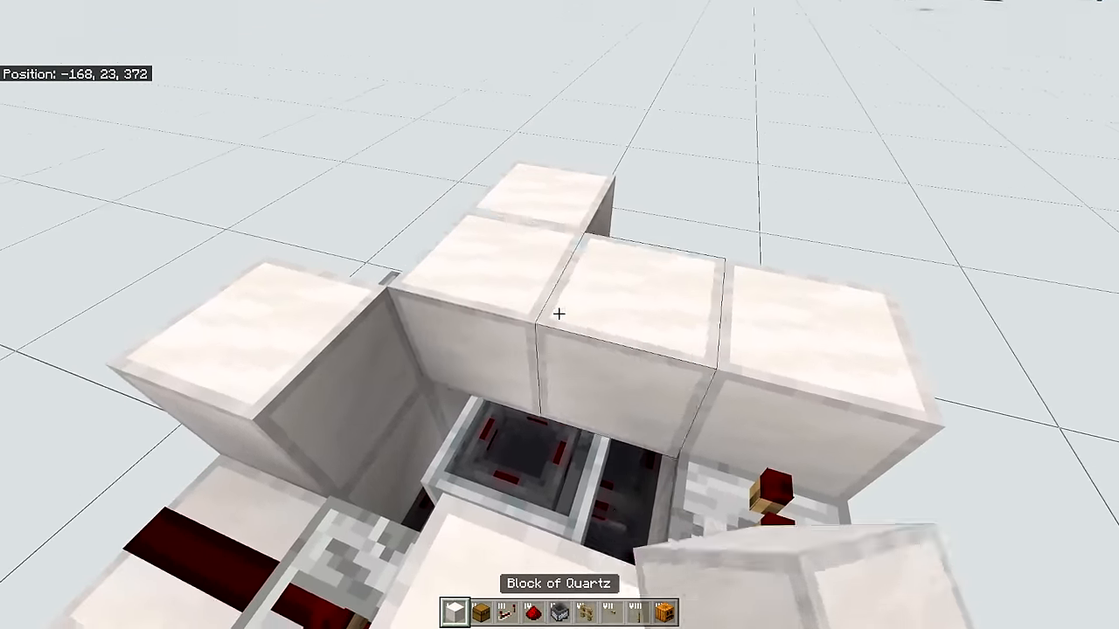
- Fetch quartz blocks to enclose the redstone dust and repeaters in the base
key(e)
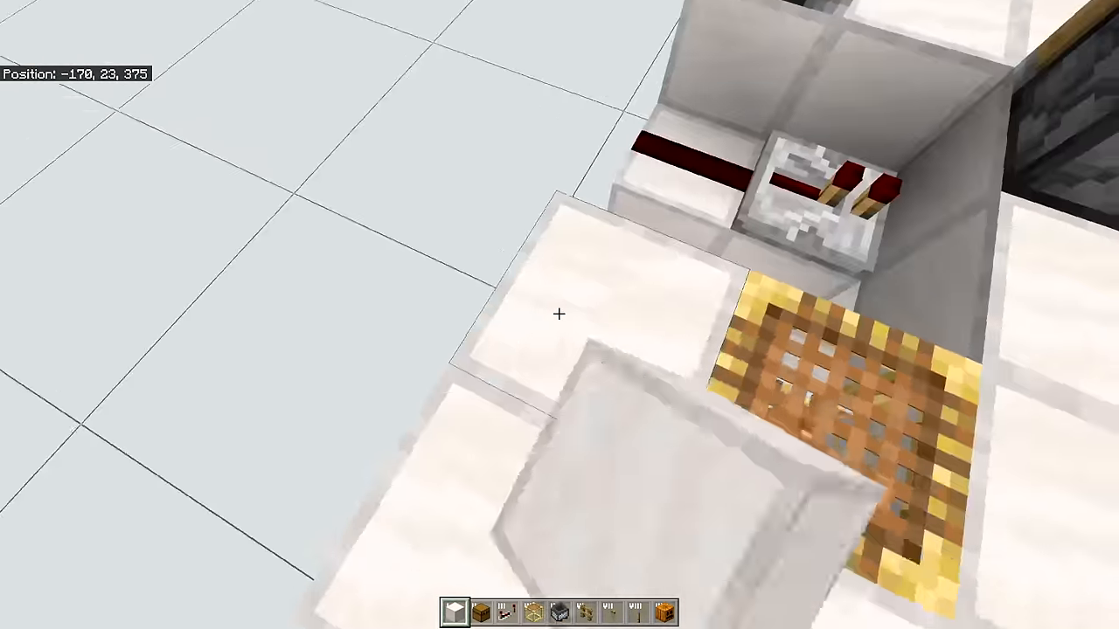
mouse_move(559, 315)
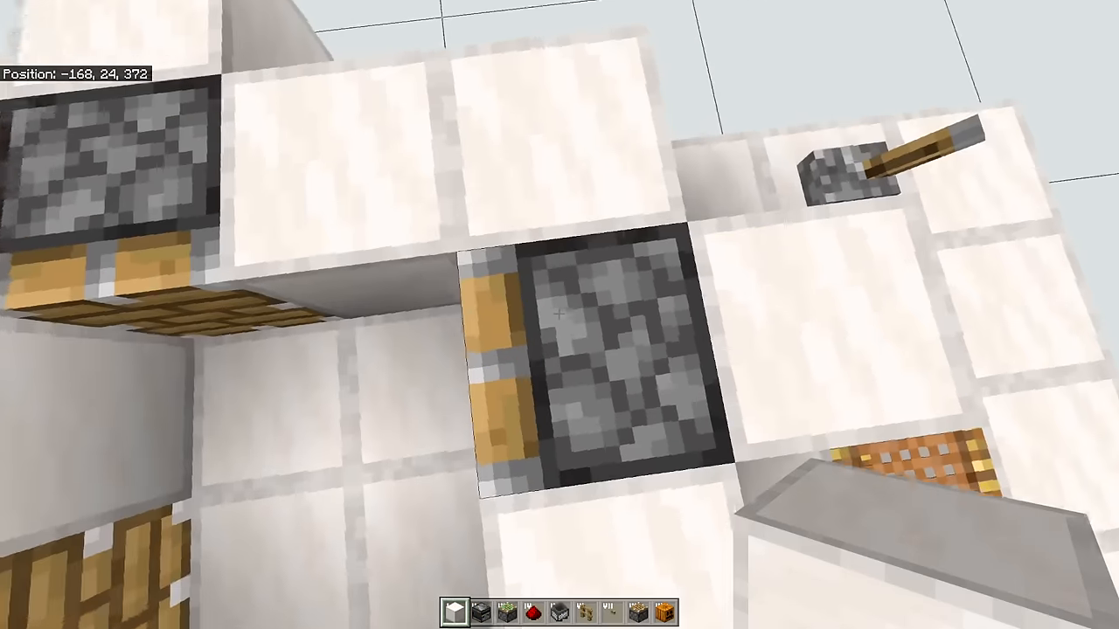
mouse_move(559, 315)
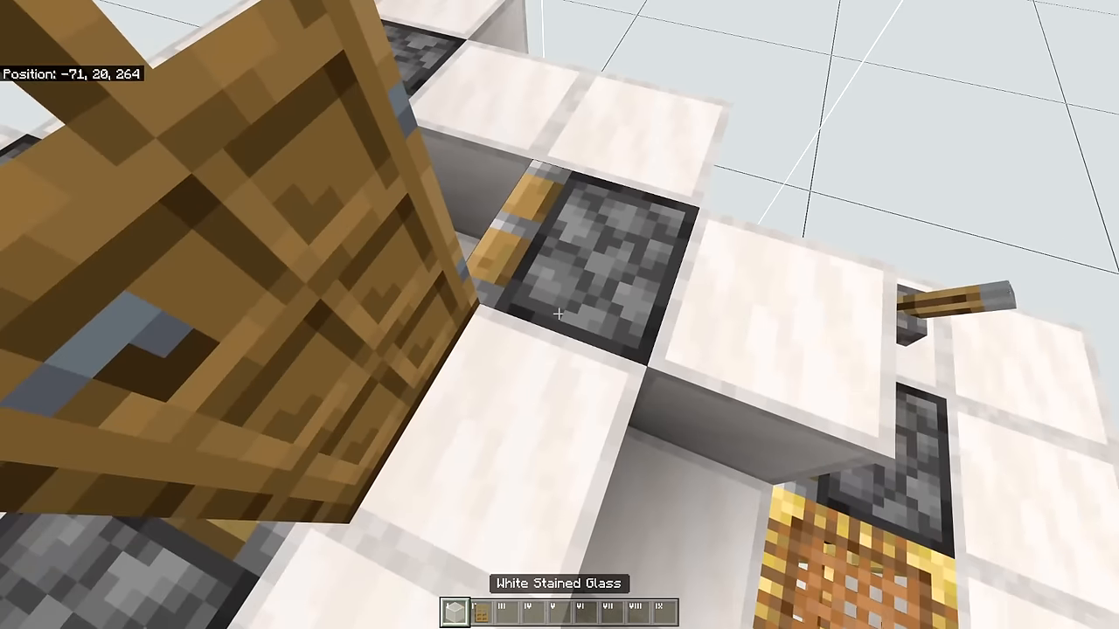
mouse_move(559, 314)
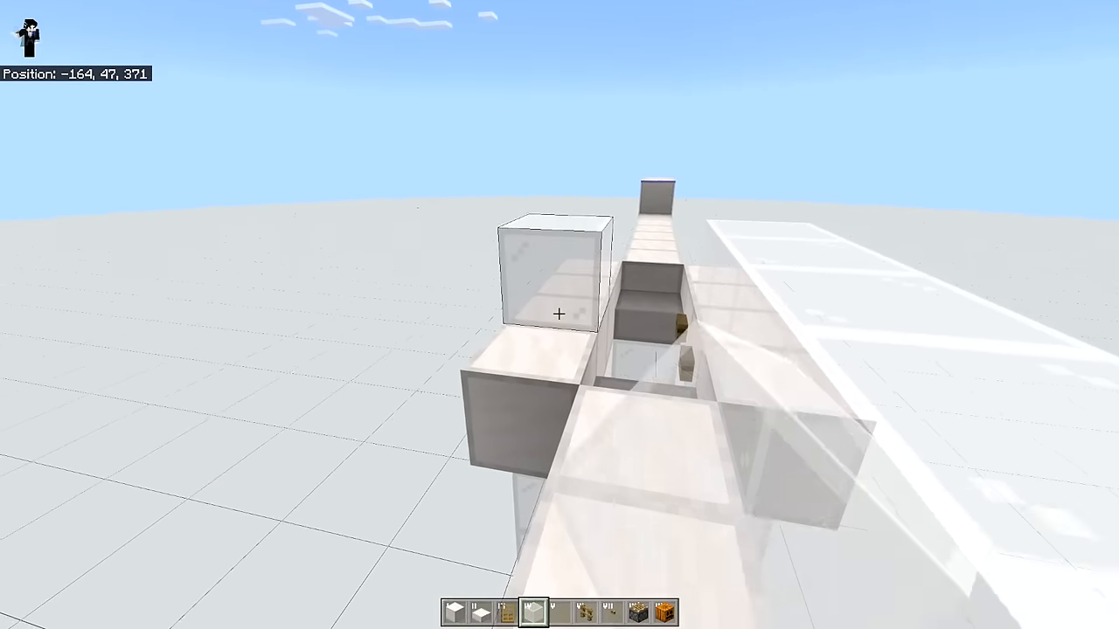
- Walk along the tower top while finishing the white blocks and glass
key(w)
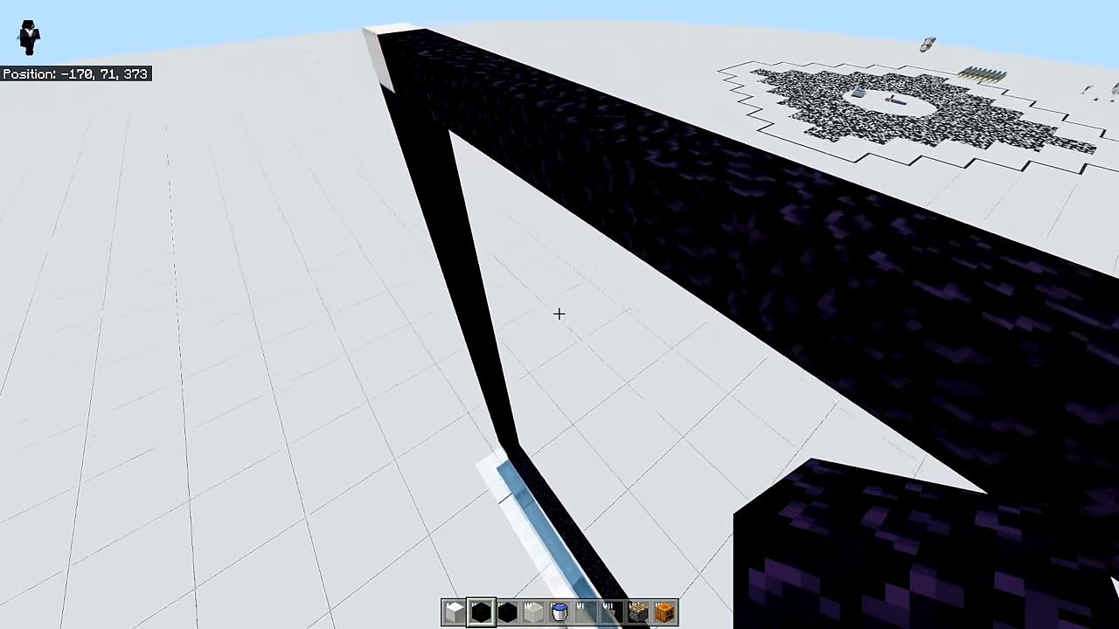
- Grab obsidian from the inventory for the tall portal wall along the glass channel
key(e)
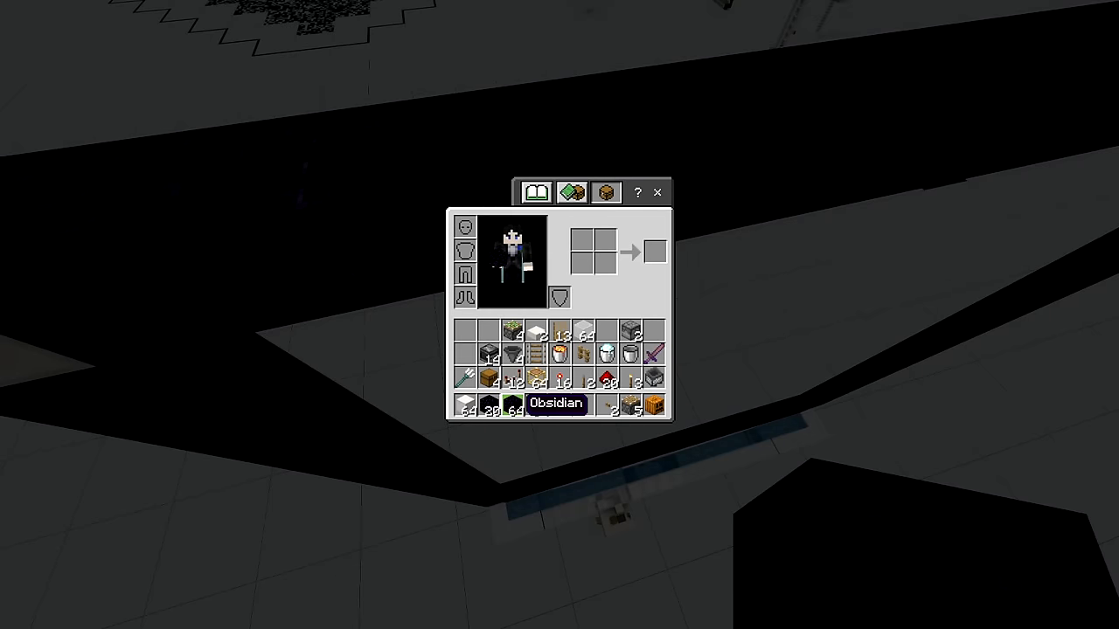
mouse_move(514, 405)
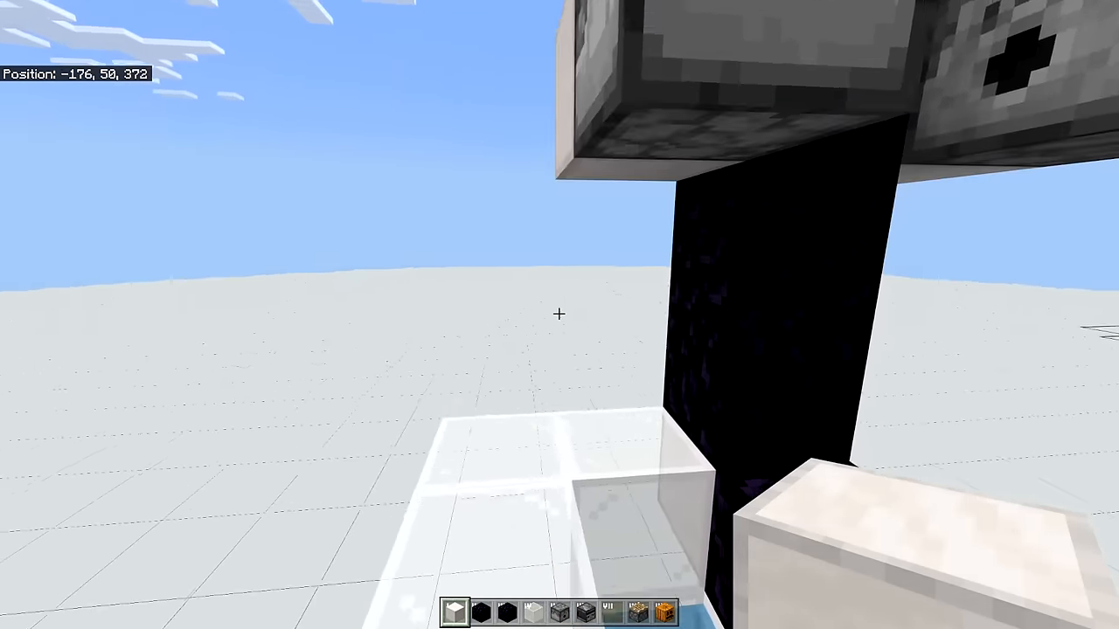
mouse_move(560, 314)
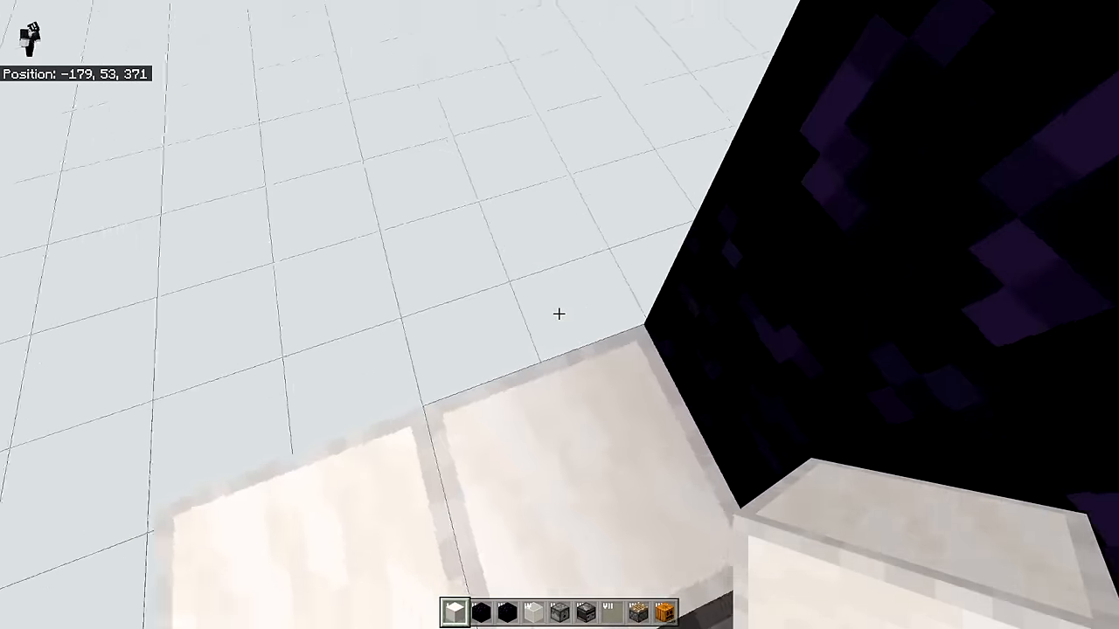
mouse_move(559, 314)
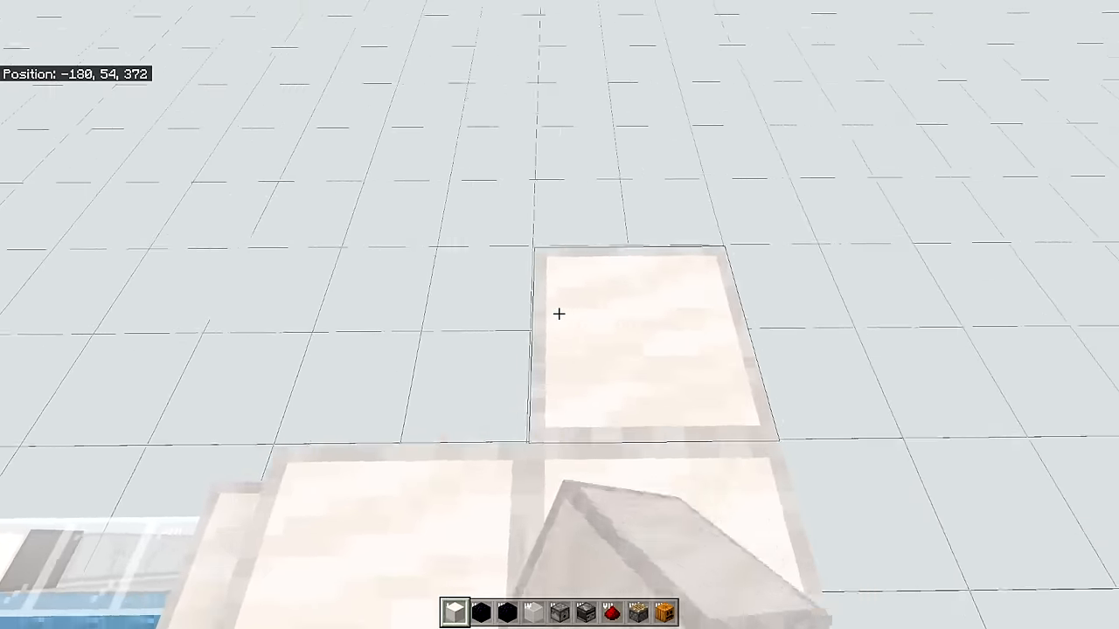
- Move across the quartz blocks while laying the repeaters and redstone dust line
key(w)
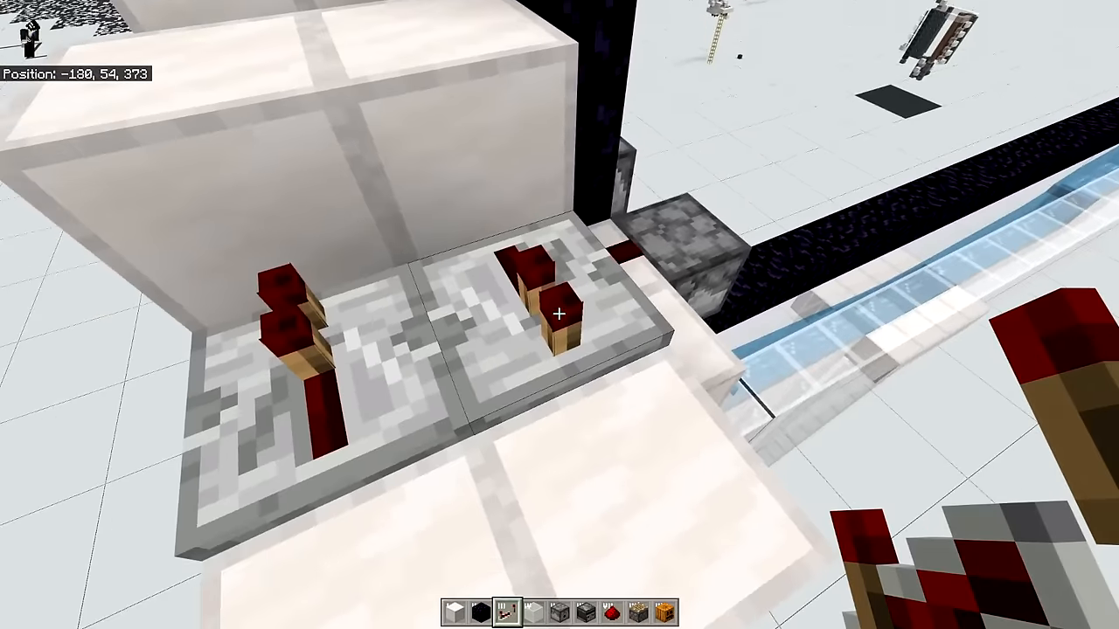
mouse_move(559, 315)
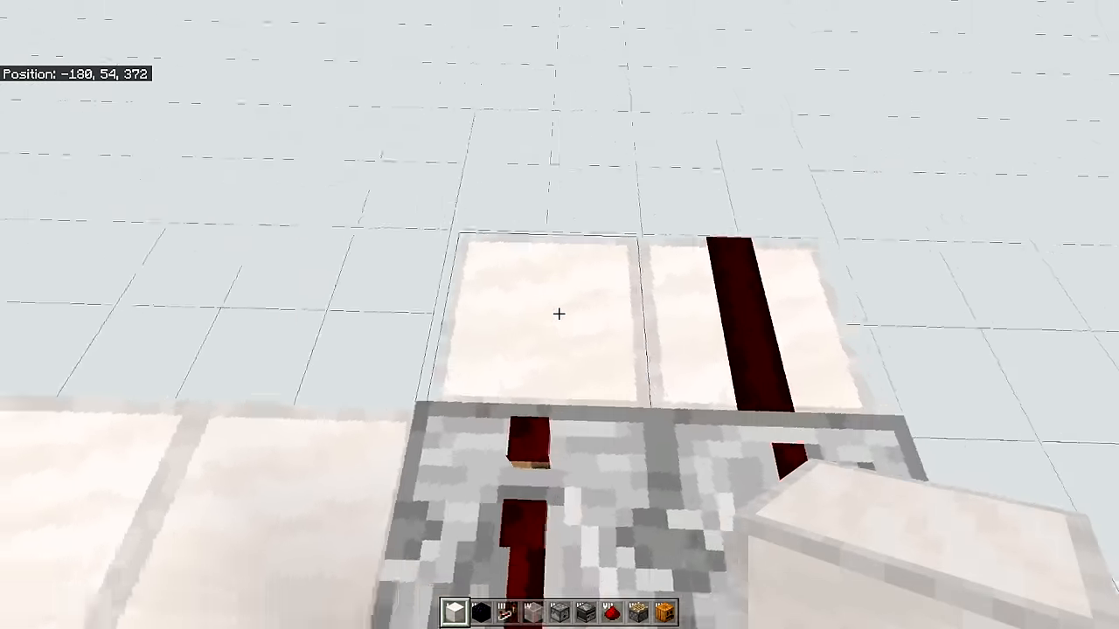
- Fetch observers and a sticky piston from the inventory and set them at the obsidian wall
key(e)
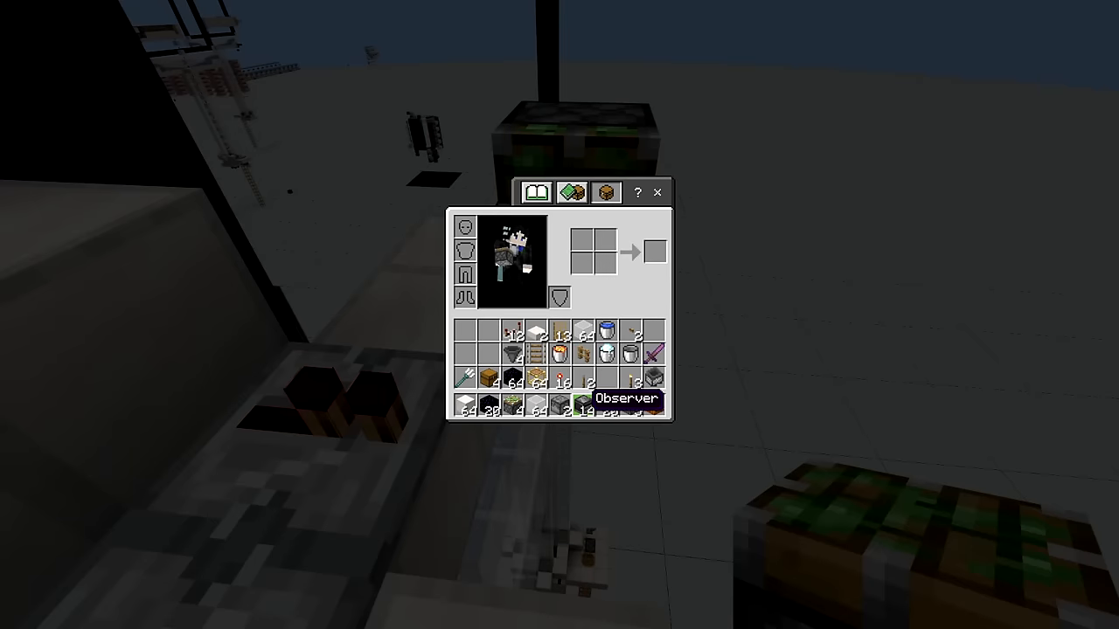
key(Escape)
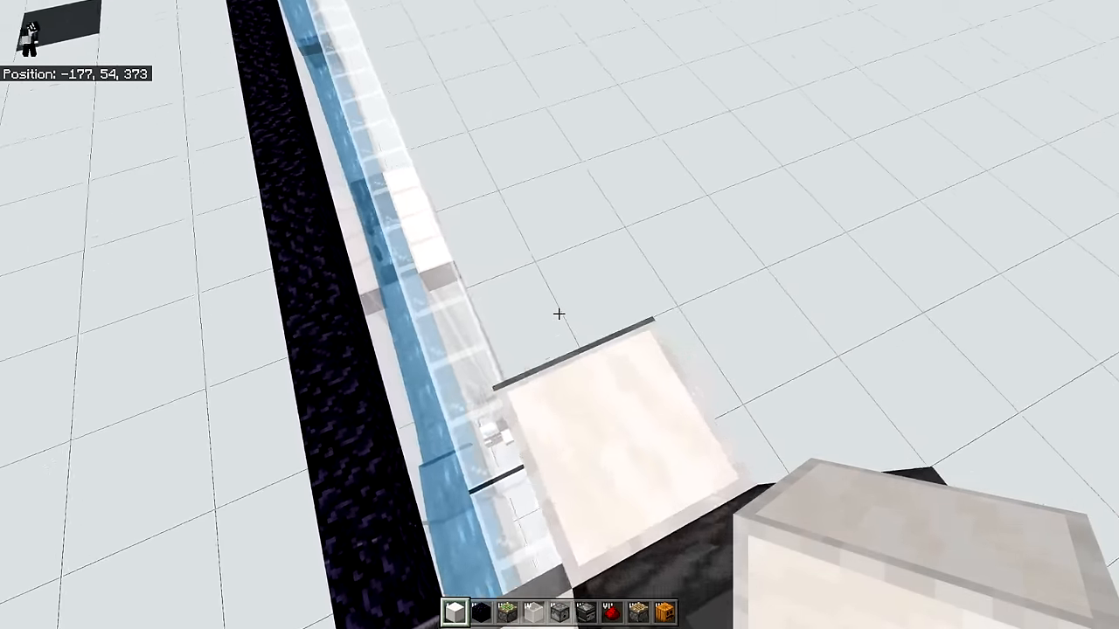
key(w)
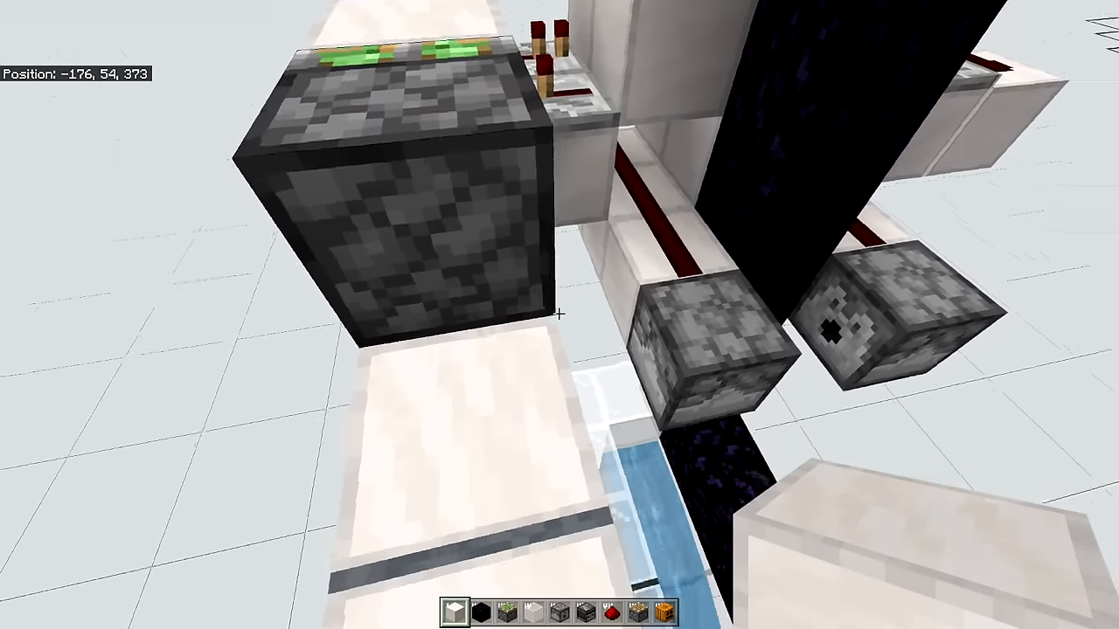
key(e)
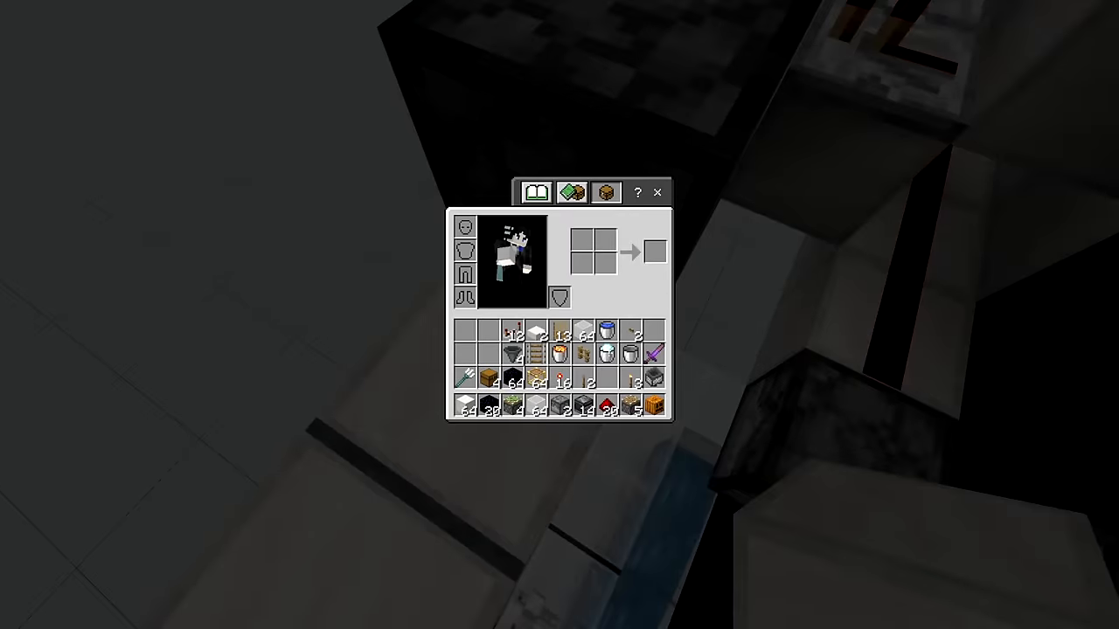
click(658, 191)
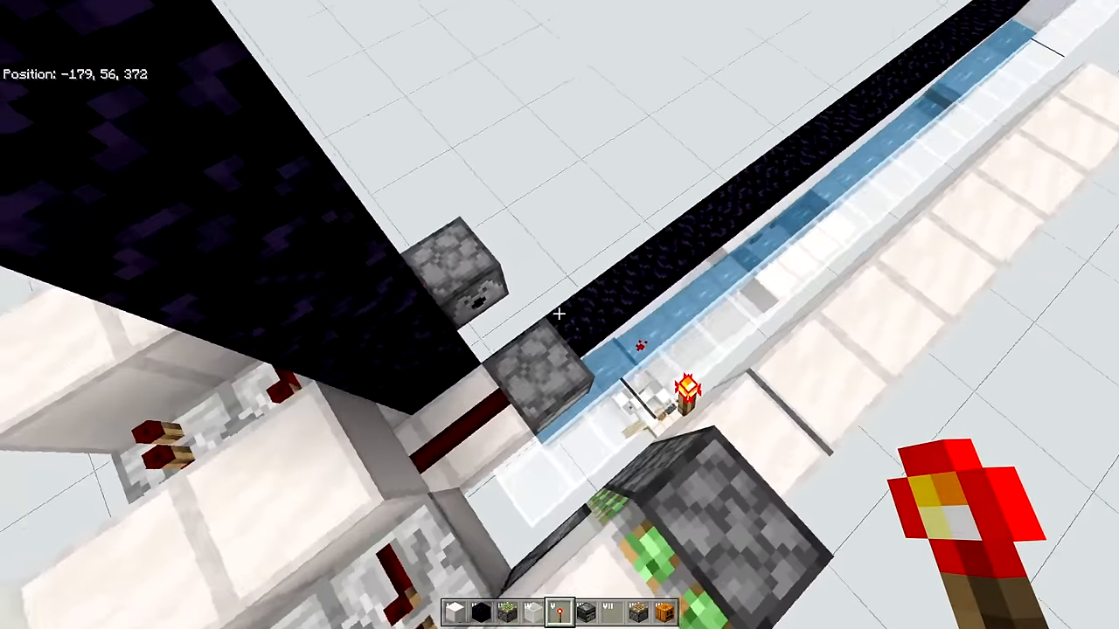
key(e)
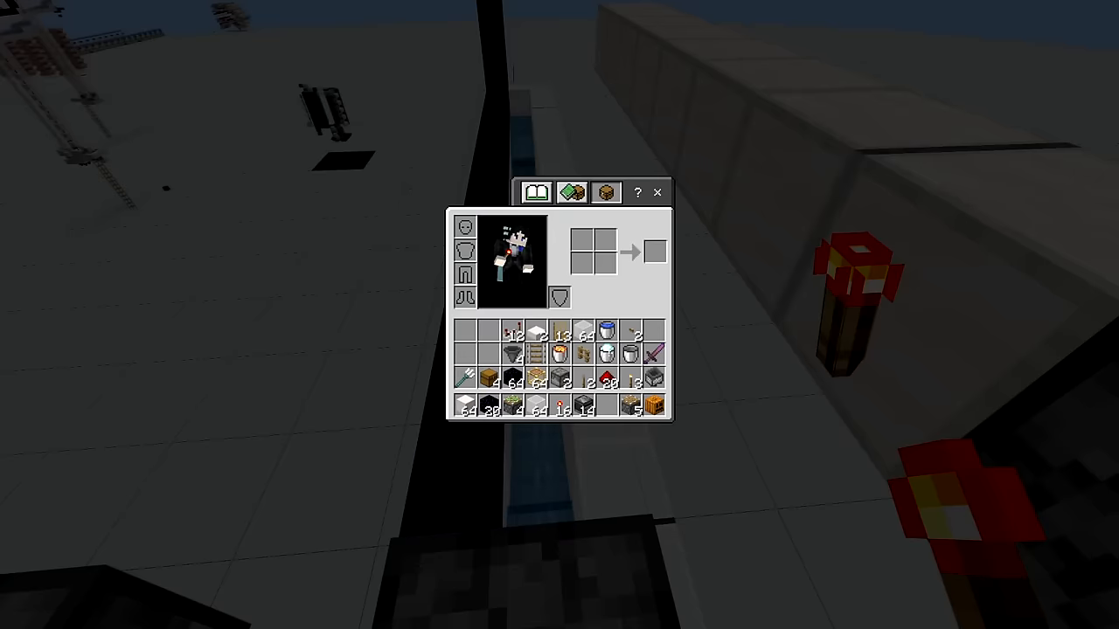
mouse_move(633, 406)
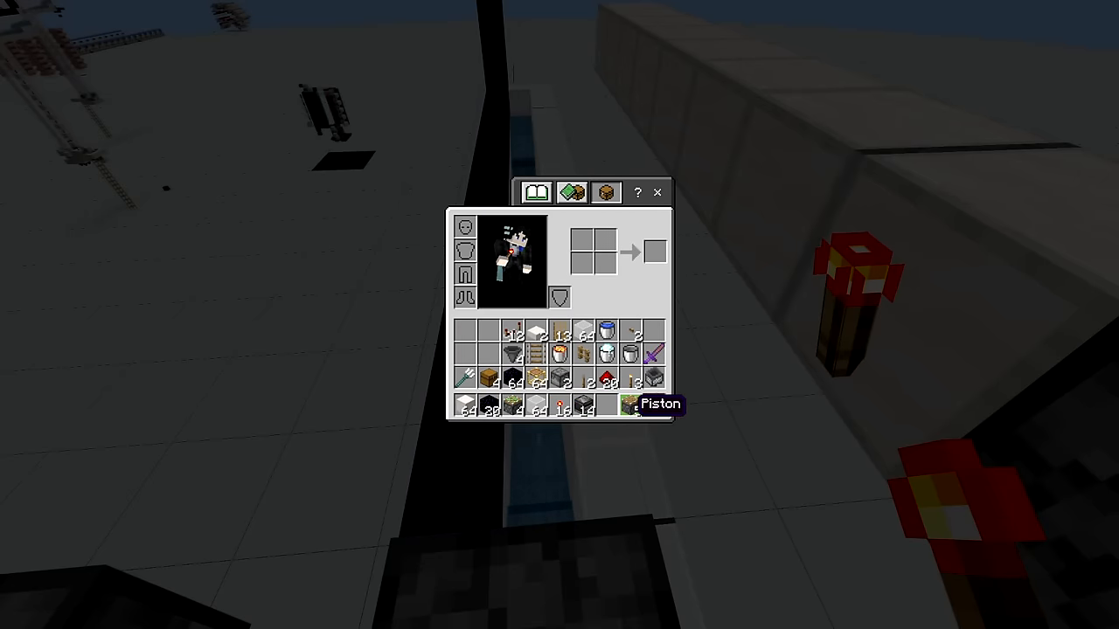
- Leave the inventory and place the pistons next to the dispenser by the obsidian wall
key(Escape)
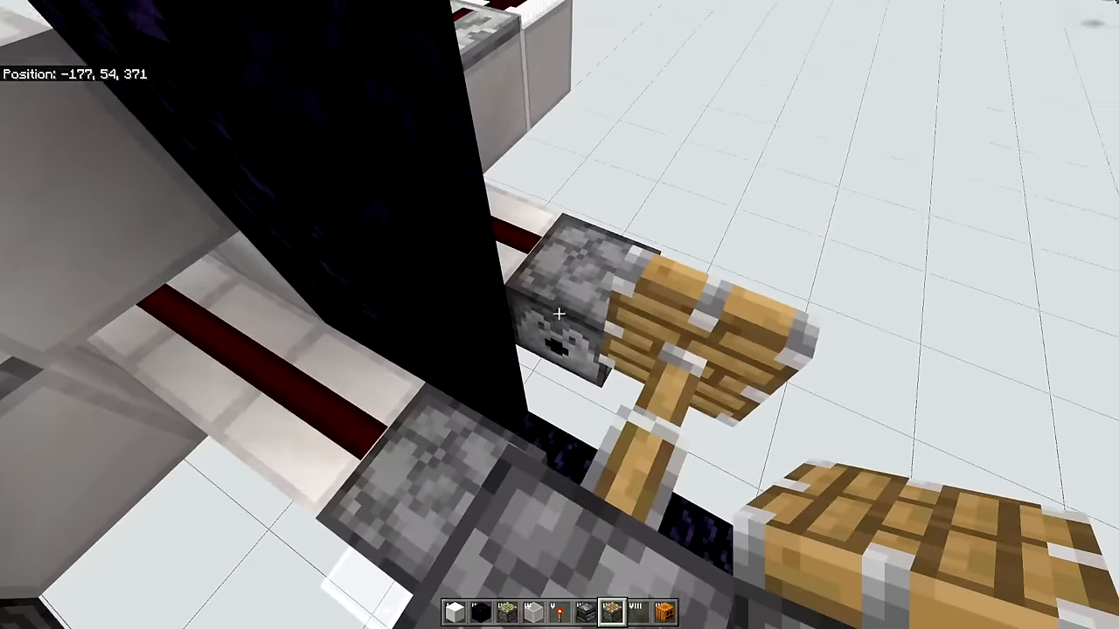
mouse_move(559, 314)
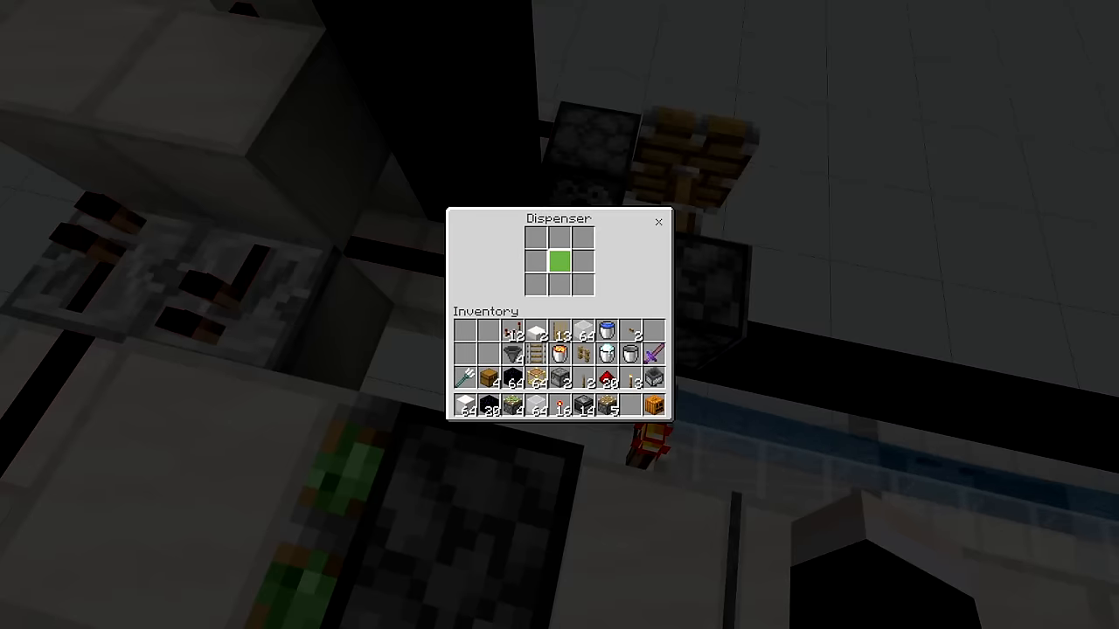
- Check the dispenser's slots beside the pistons and return to wiring
key(Escape)
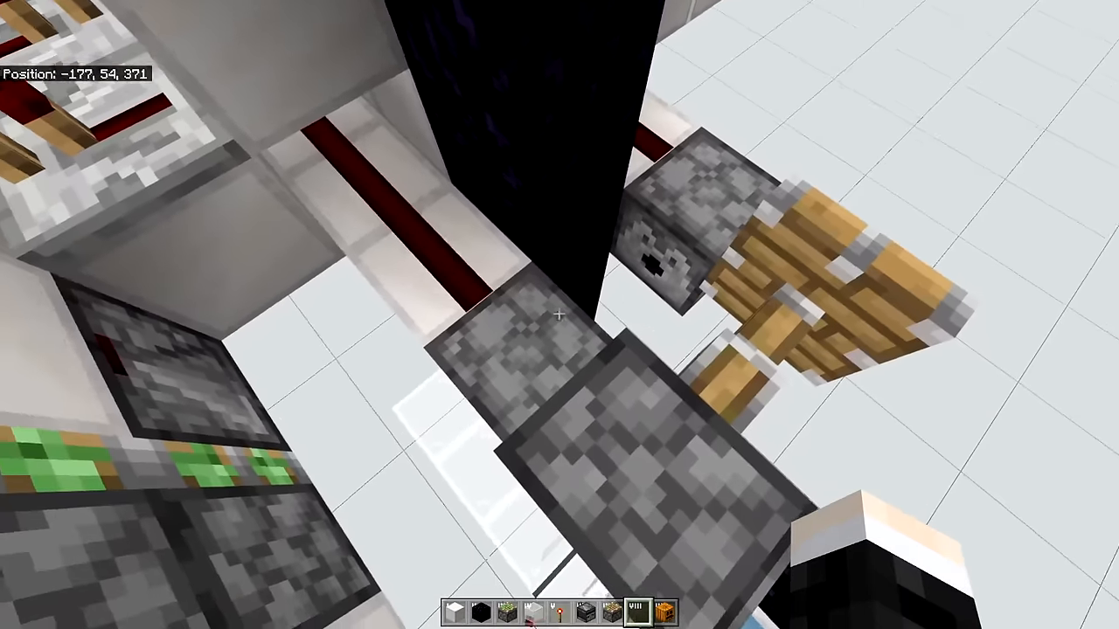
right_click(560, 315)
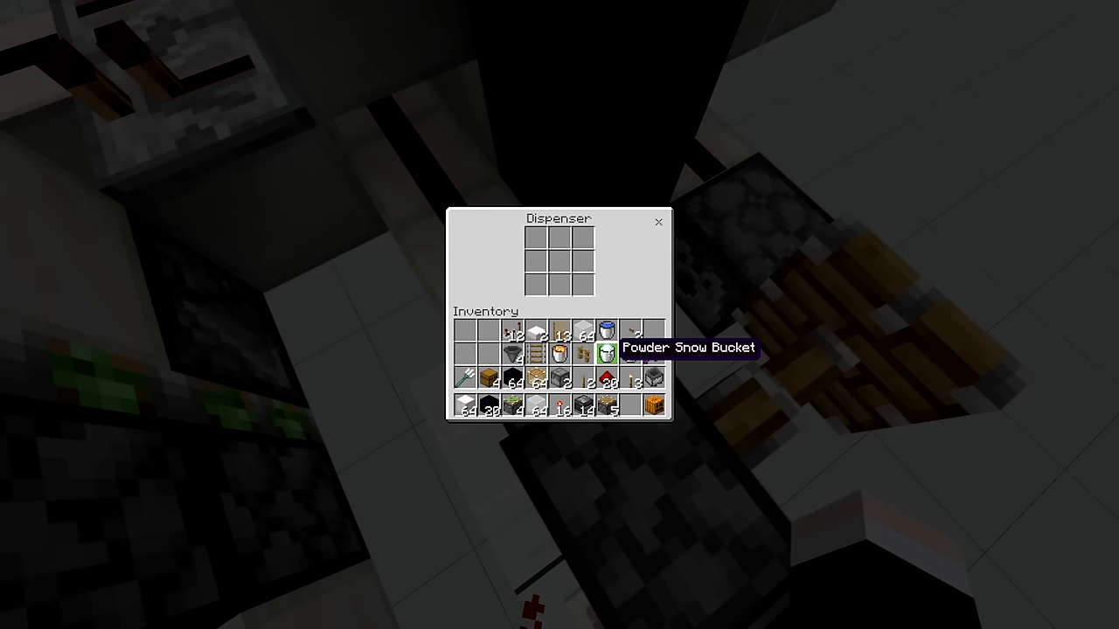
key(Escape)
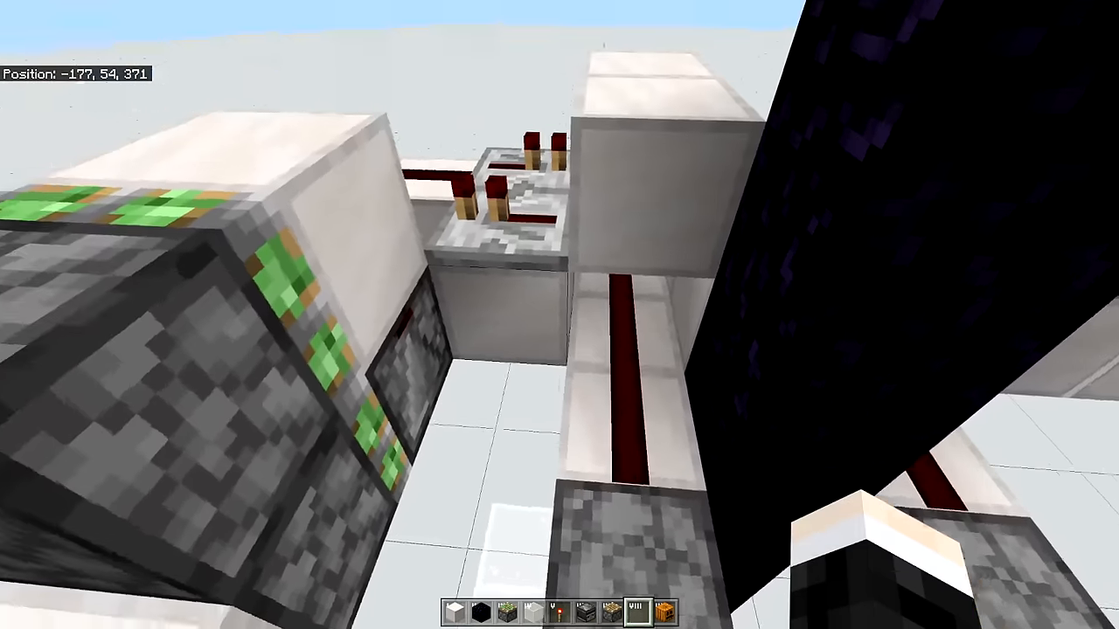
mouse_move(560, 314)
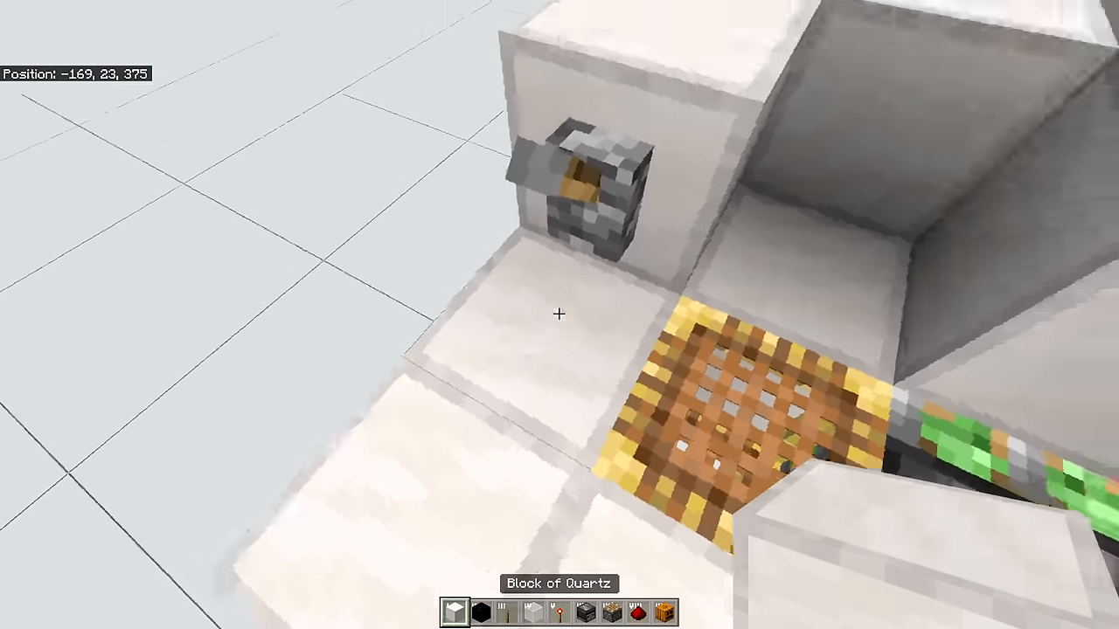
- Fetch the trapdoor and lever for the lower quartz chamber from the inventory
key(e)
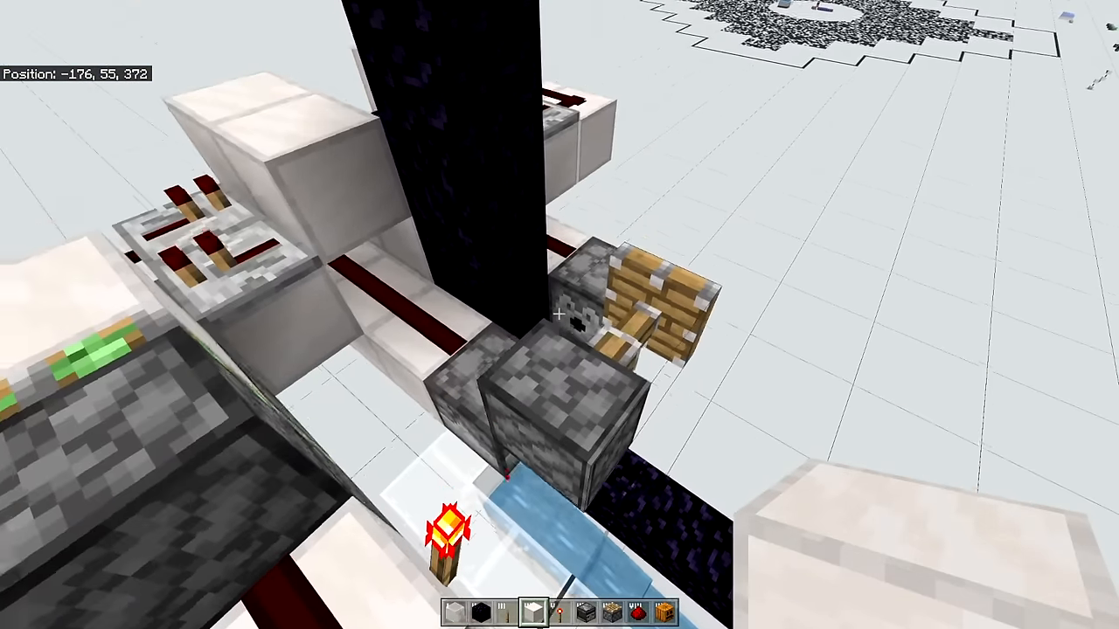
mouse_move(559, 315)
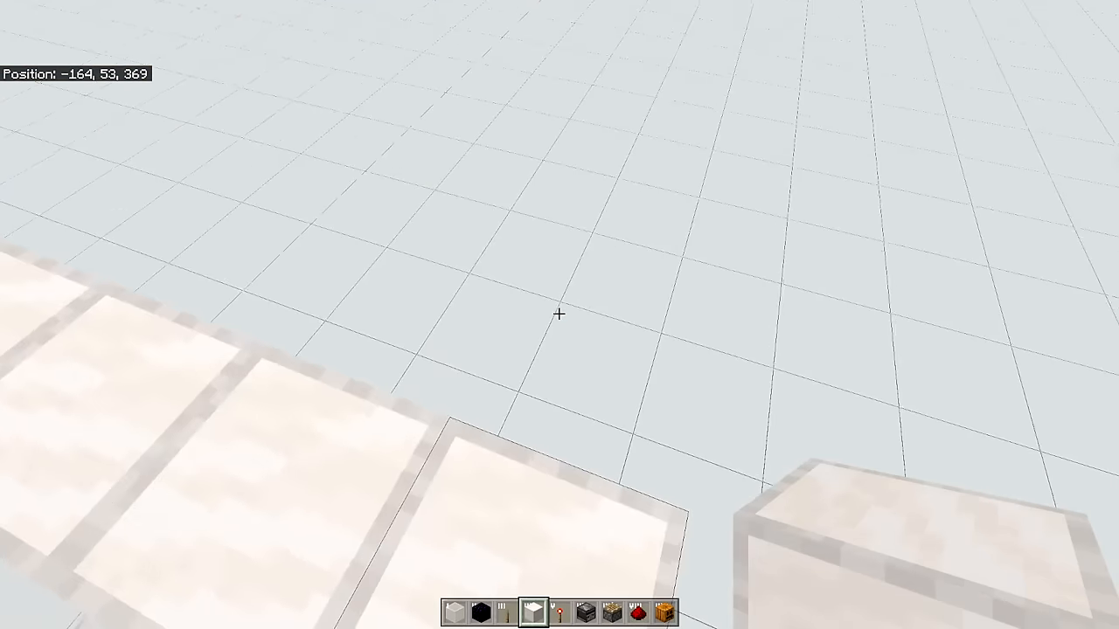
mouse_move(560, 314)
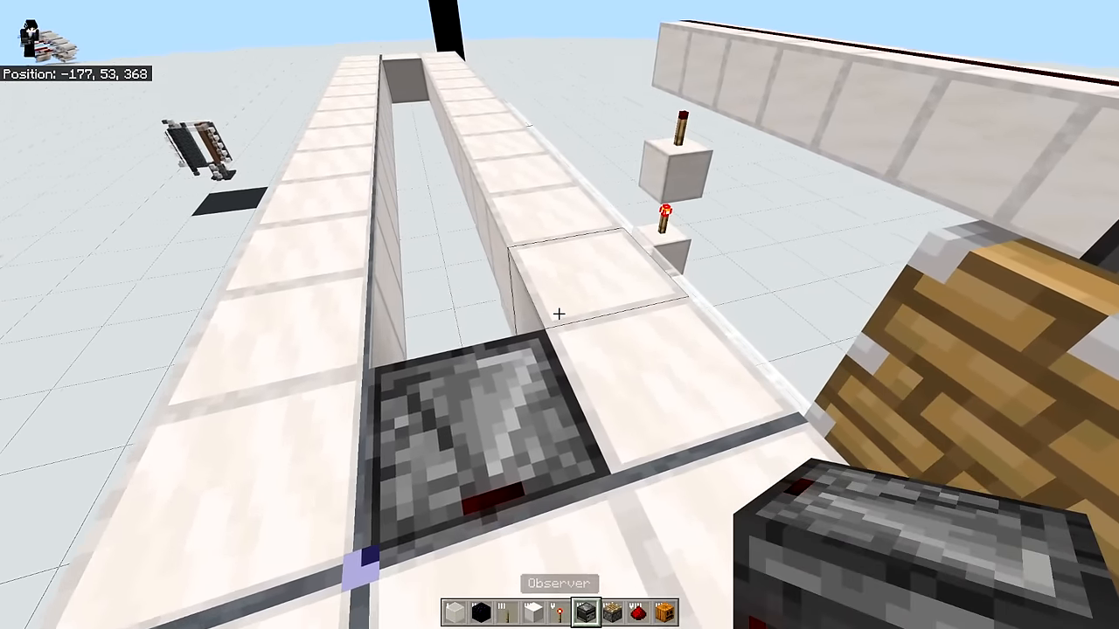
mouse_move(560, 315)
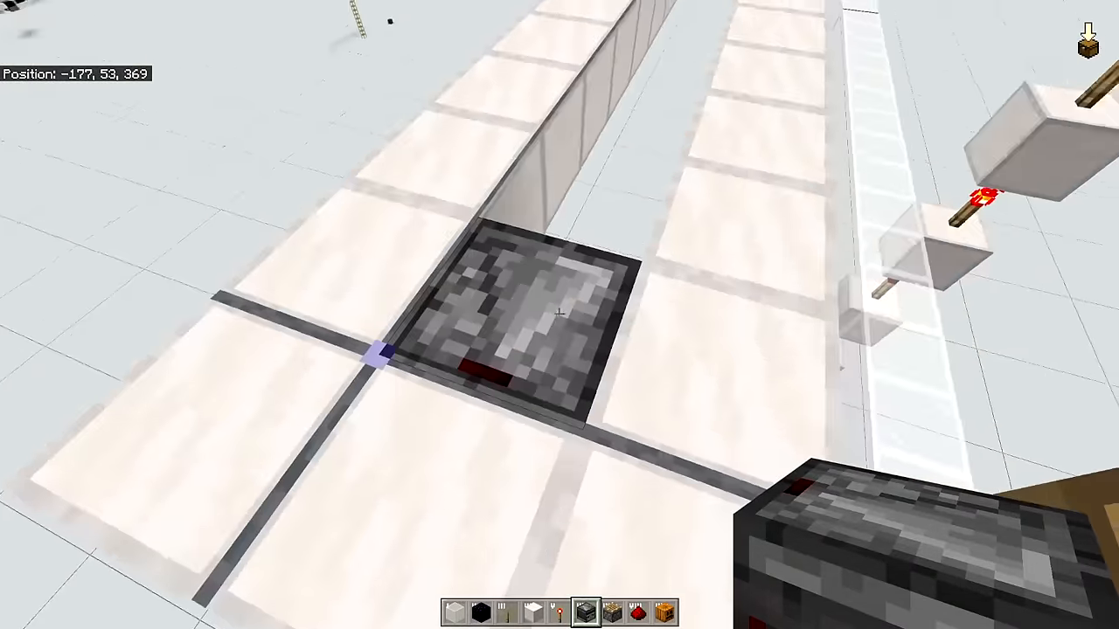
mouse_move(559, 315)
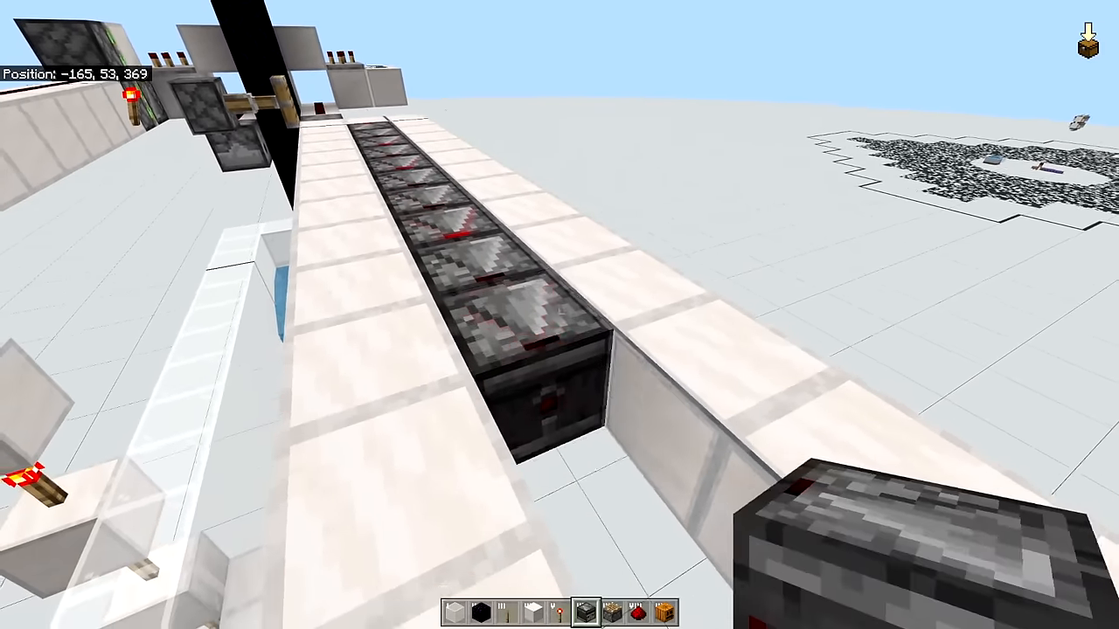
mouse_move(560, 314)
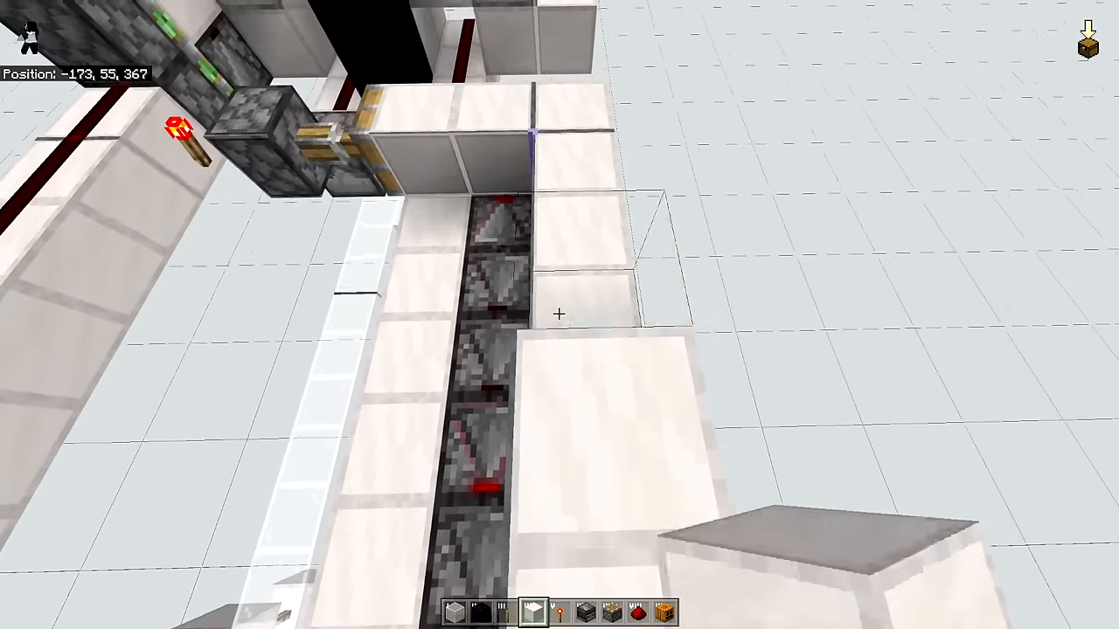
mouse_move(560, 315)
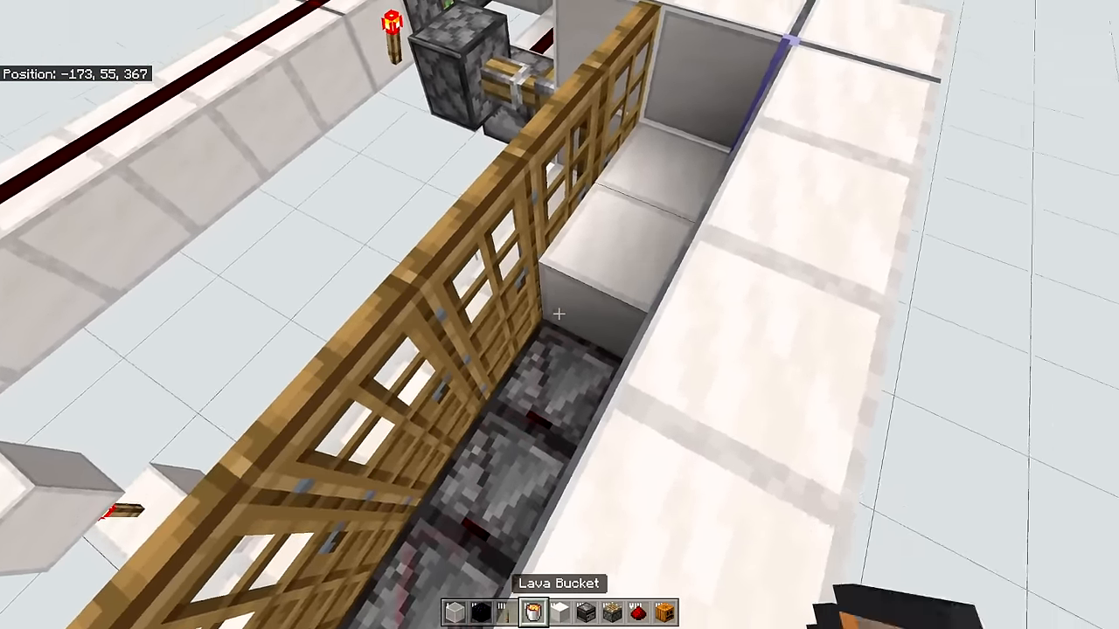
mouse_move(560, 315)
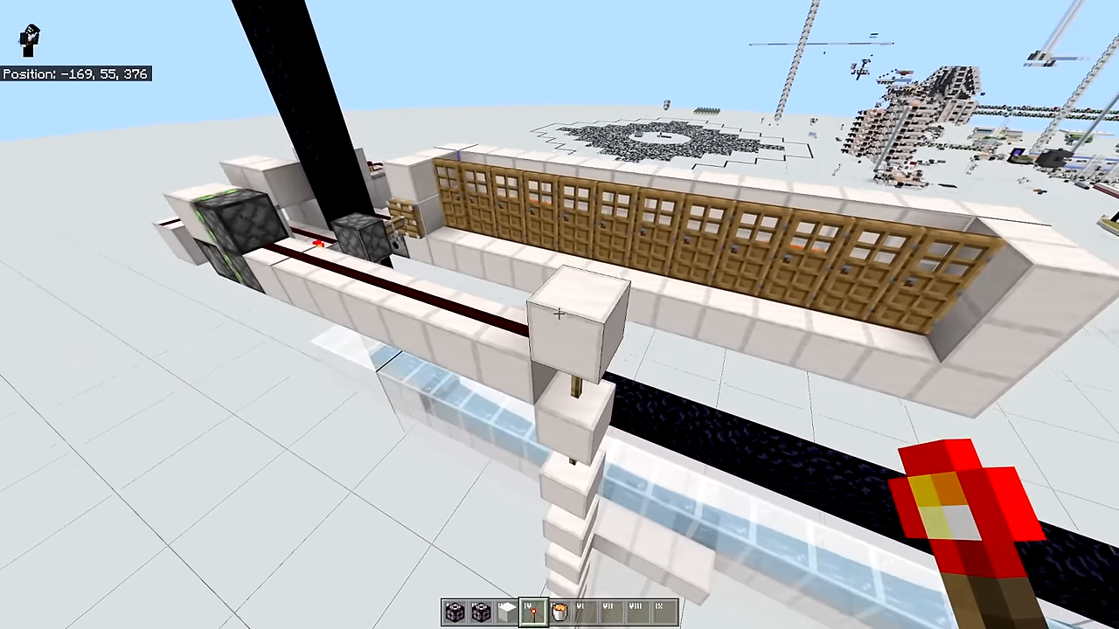
mouse_move(560, 315)
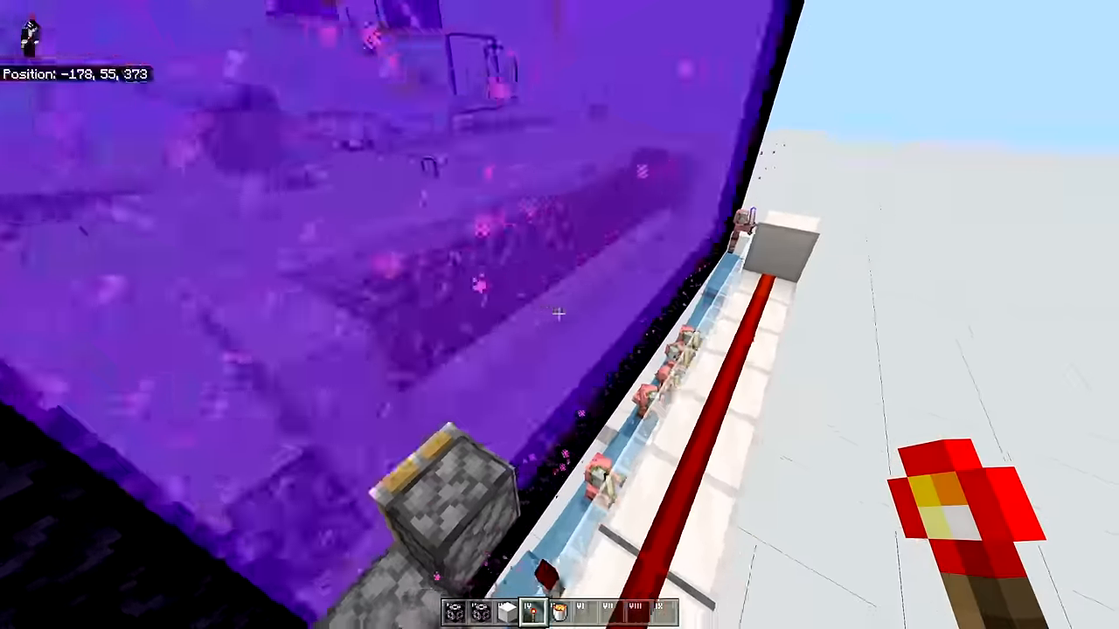
mouse_move(559, 315)
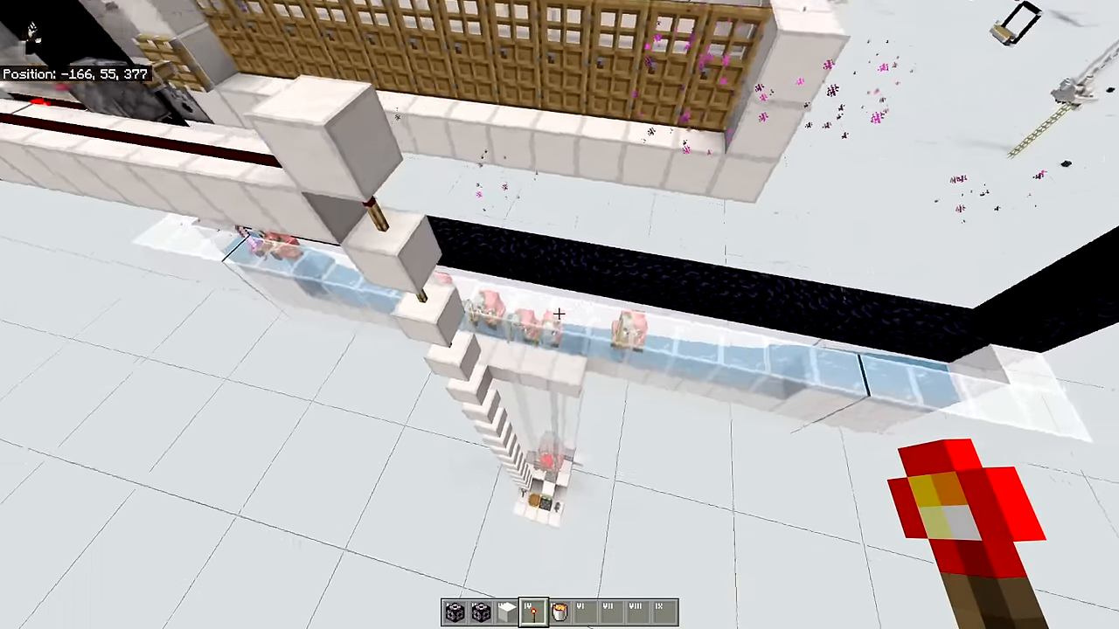
mouse_move(559, 315)
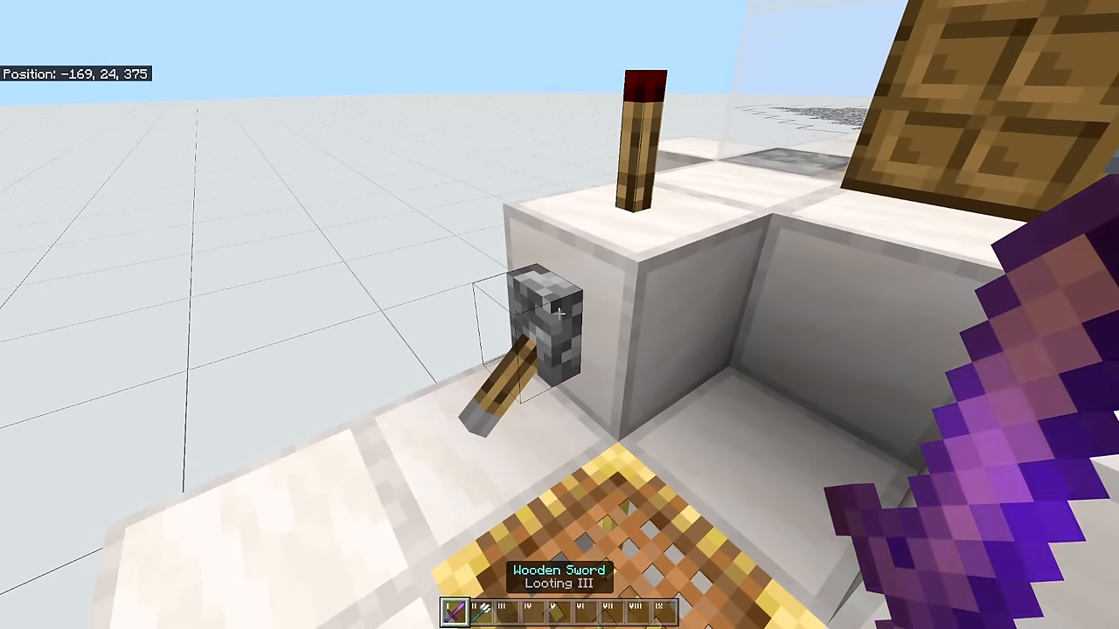
mouse_move(560, 314)
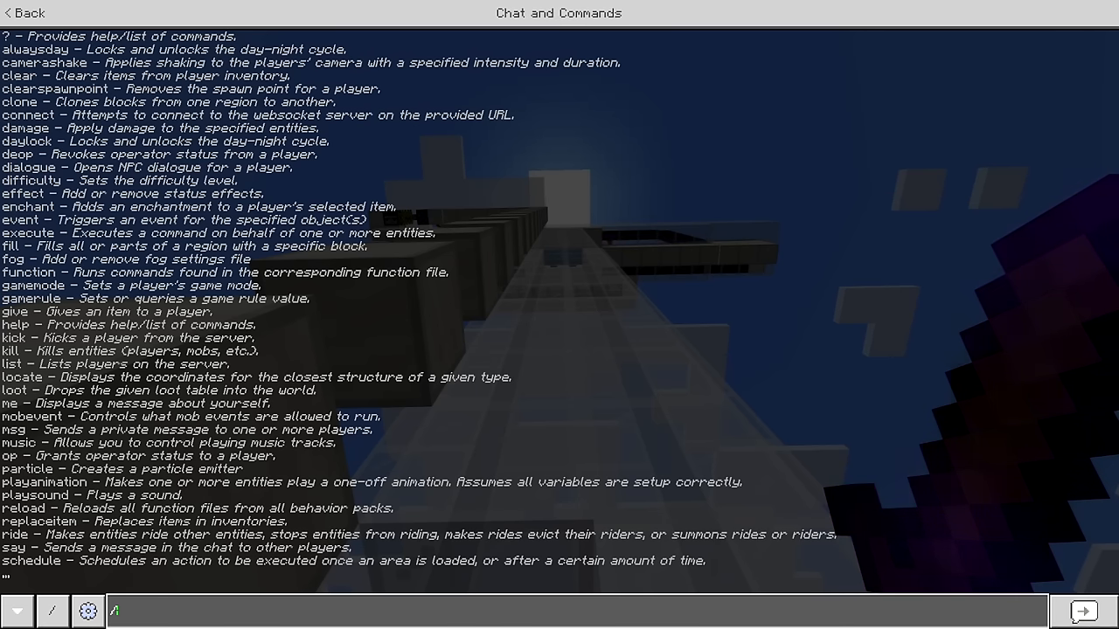
- Enable mob loot drops with /gamerule domobloot true
text(gamerule m)
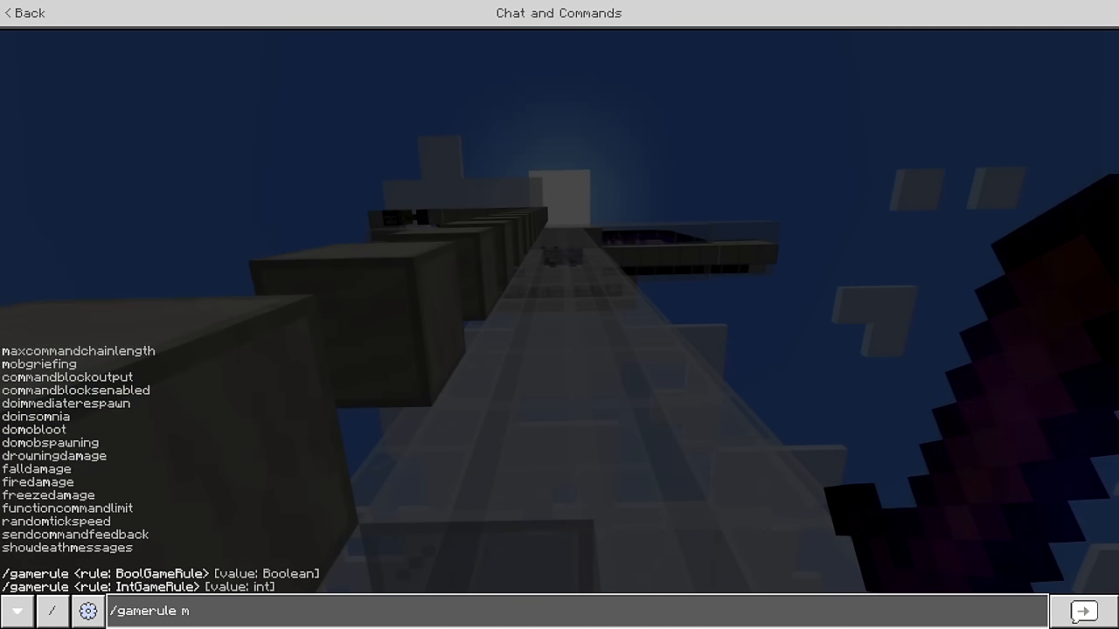
text(domobloot)
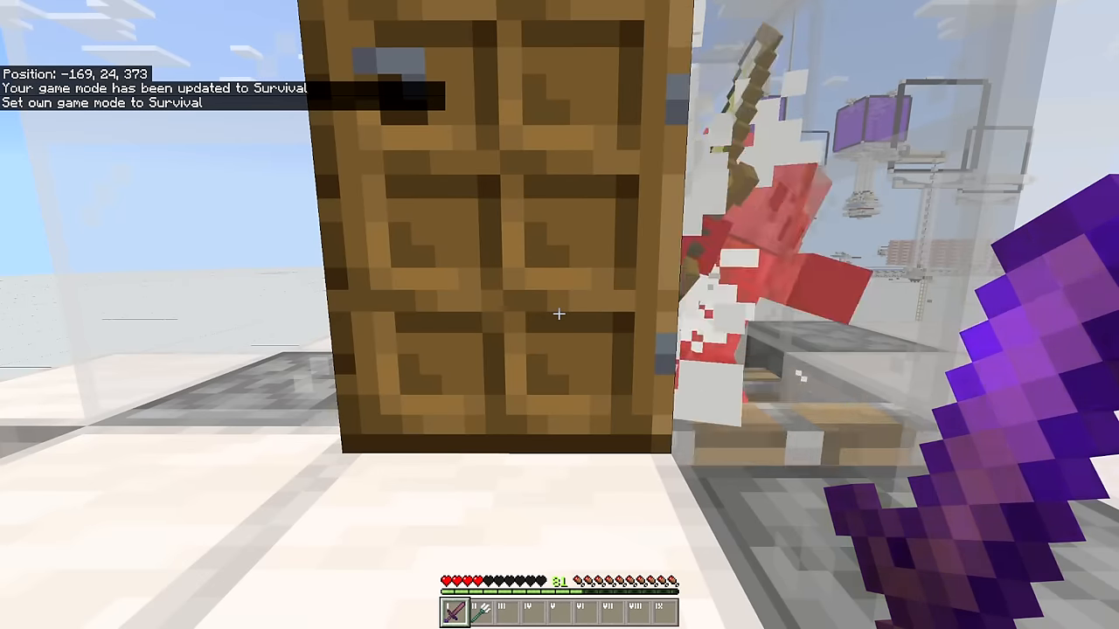
- Switch to Survival mode and grant 100 experience levels with /xp 100L
key(t)
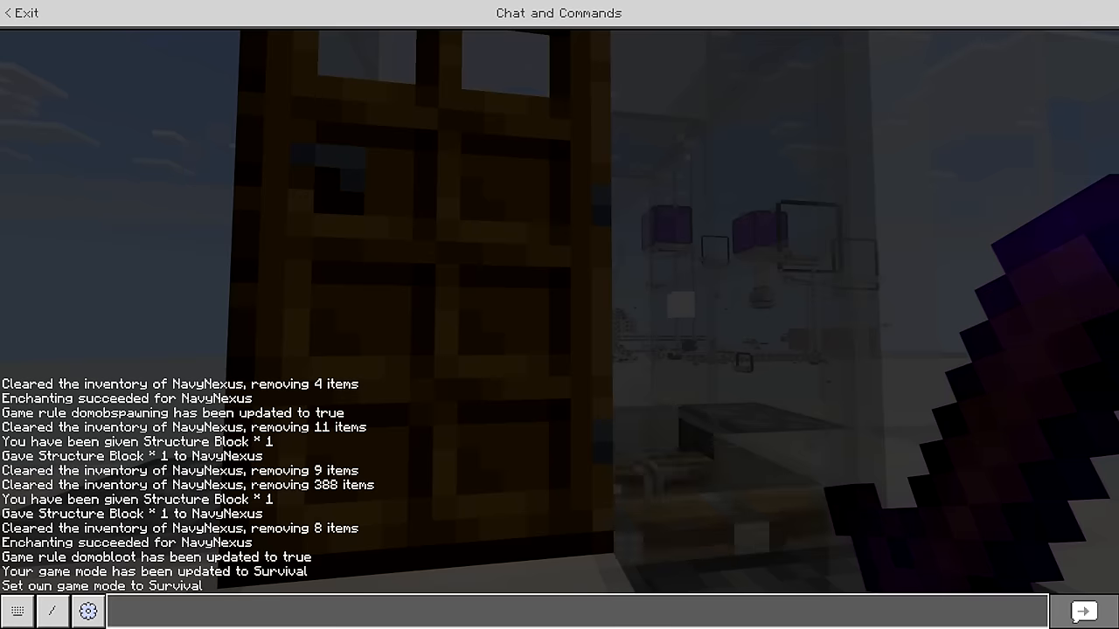
text(x)
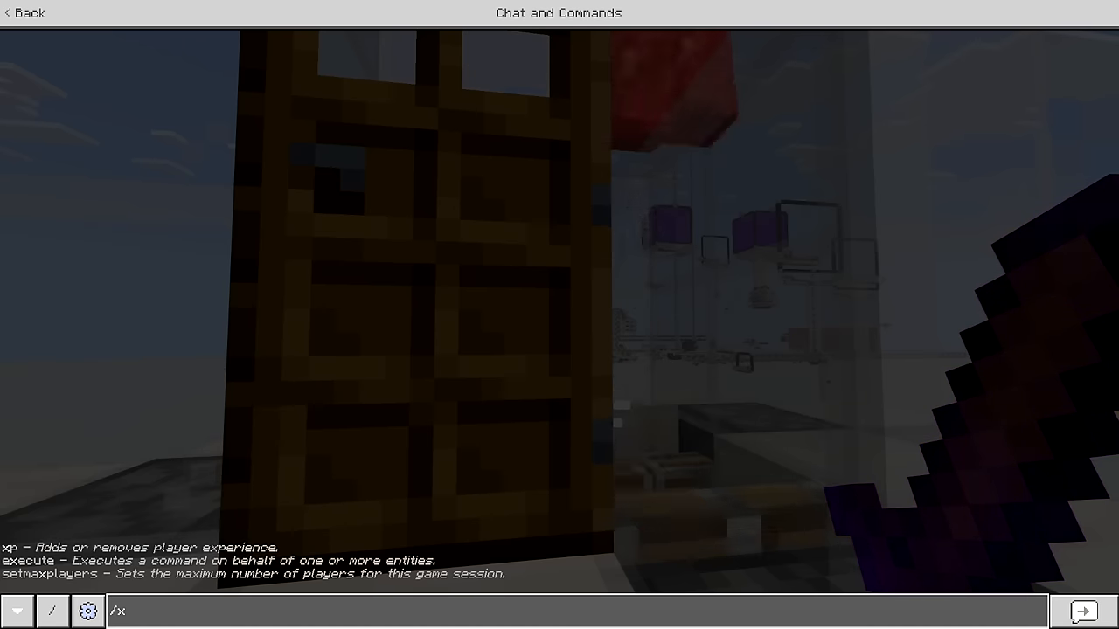
key(enter)
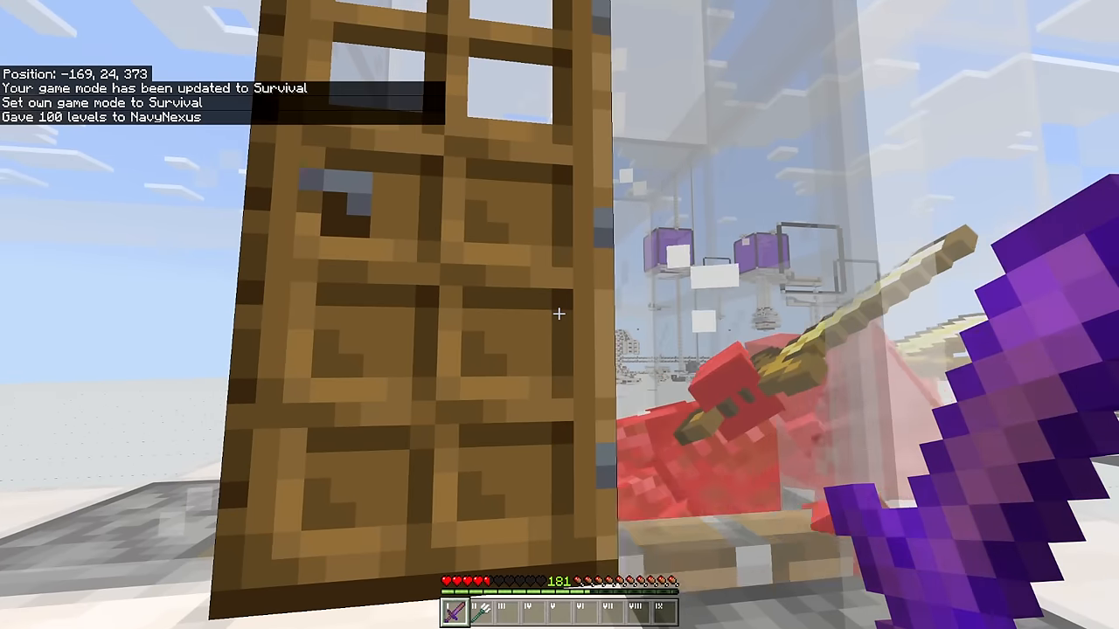
text(/xp 100)
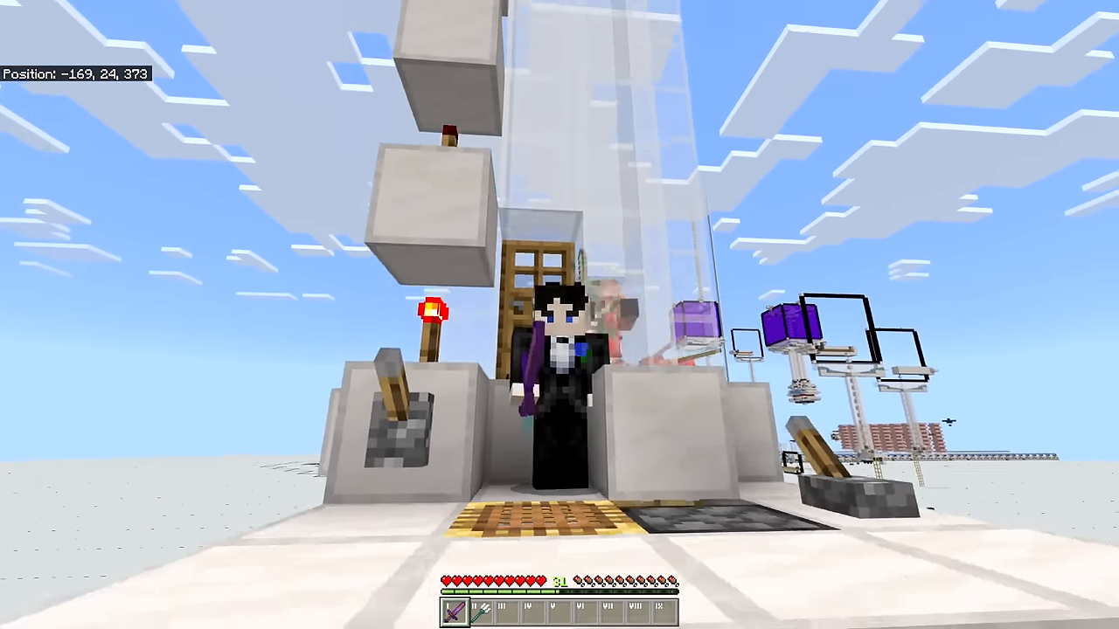
mouse_move(559, 315)
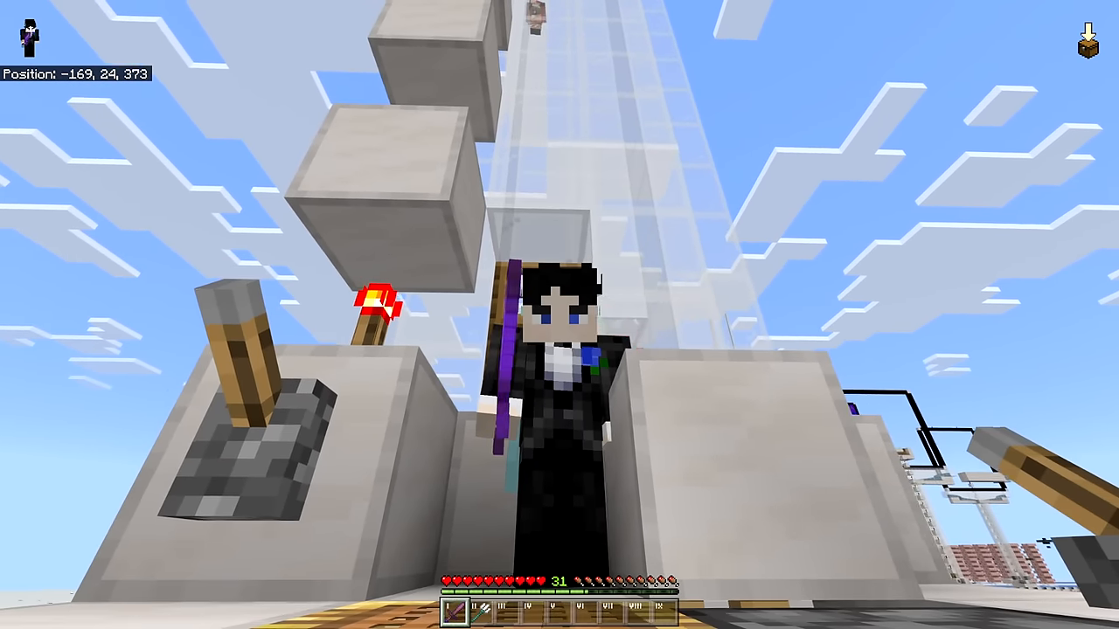